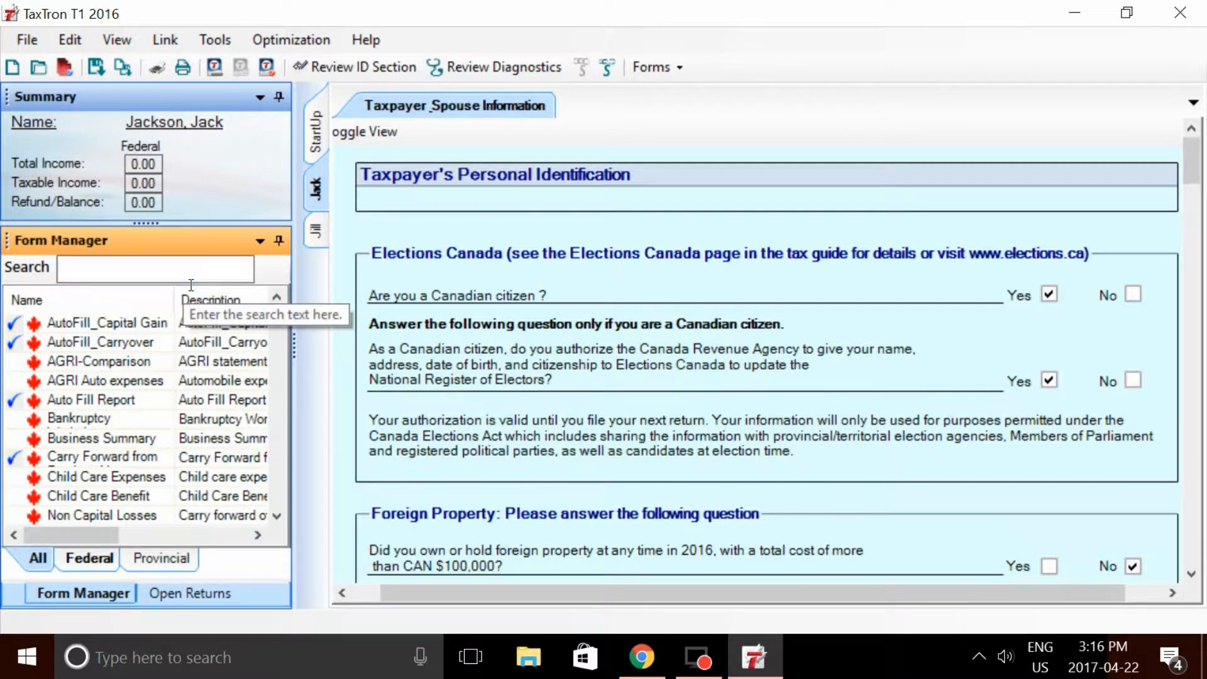
Filter the Form Manager list to T776 so the rental statement tops the list
text(T)
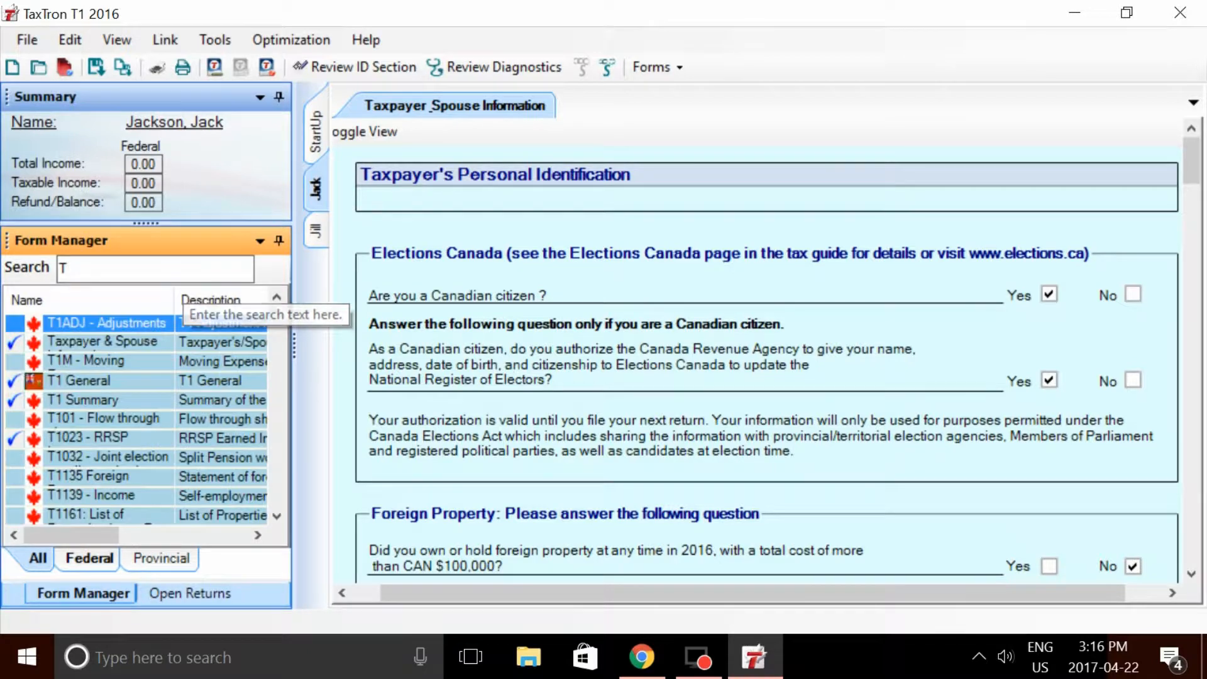
text(776)
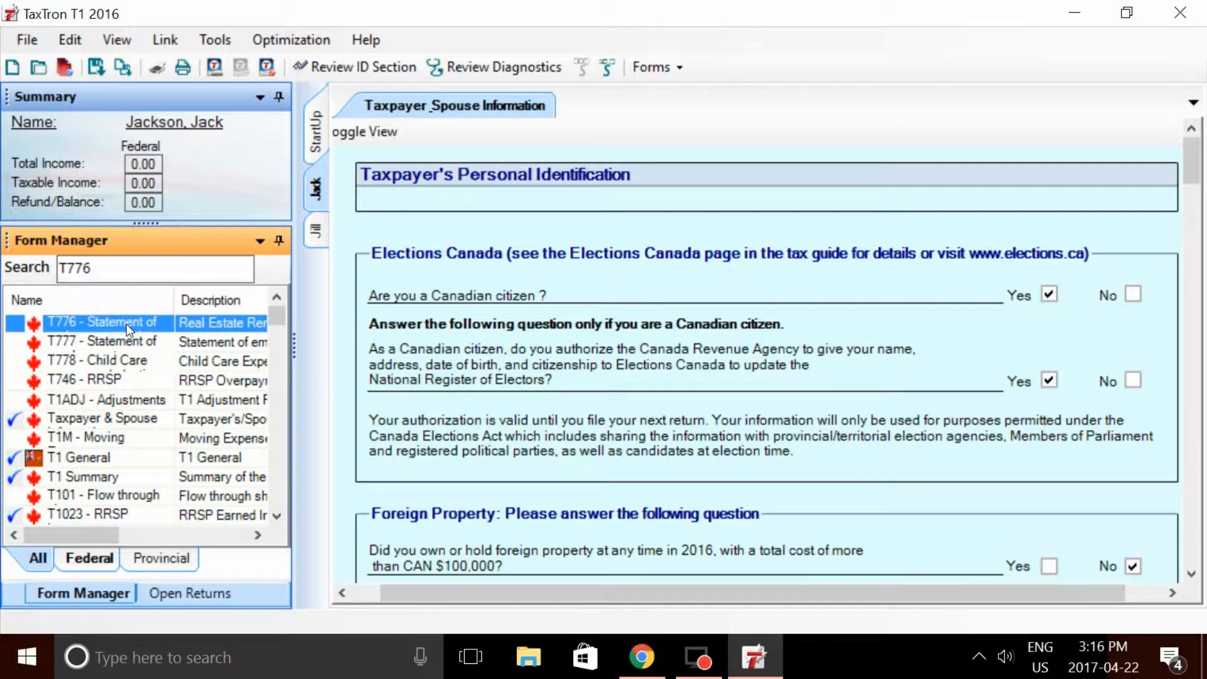
Start a T776 rental statement for the period 2016/01/01 to 2016/12/31
double_click(102, 322)
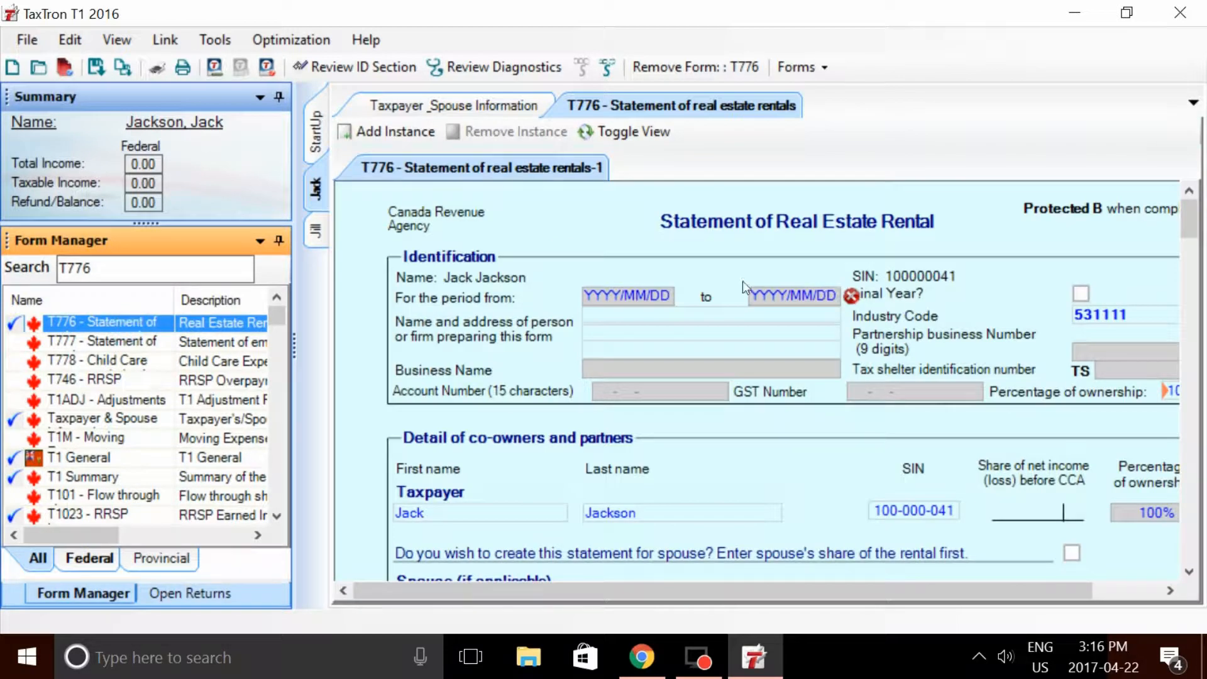
text(20__/__/__)
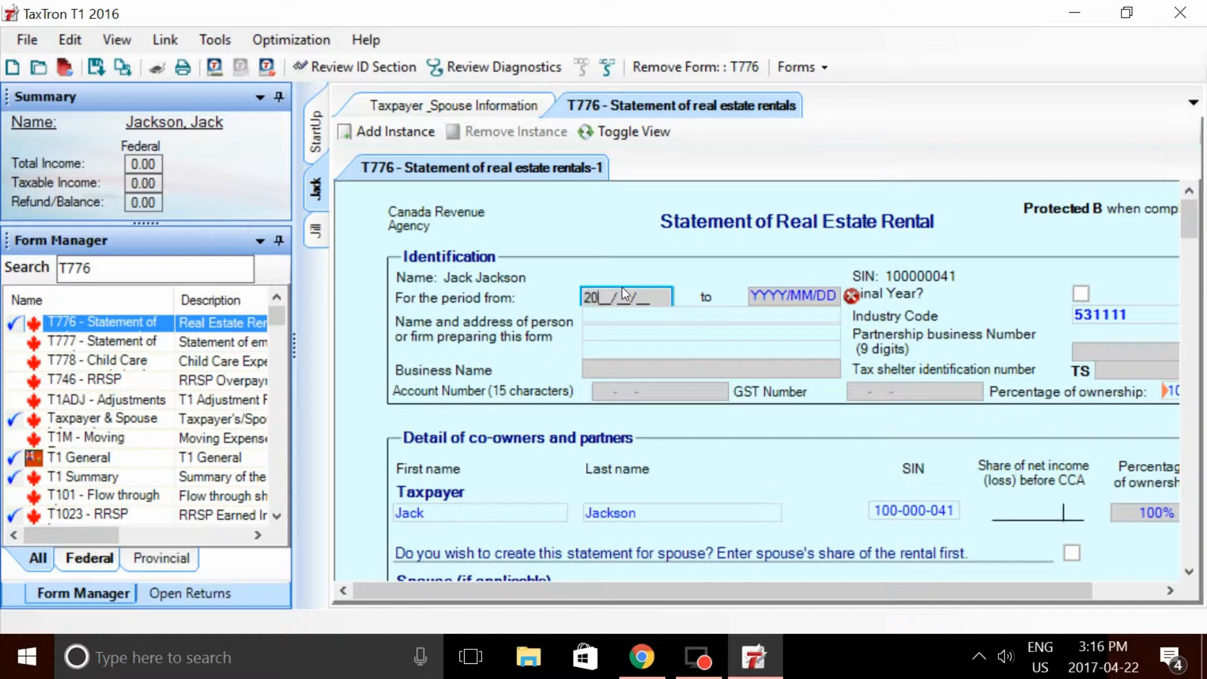
text(2016/01/01)
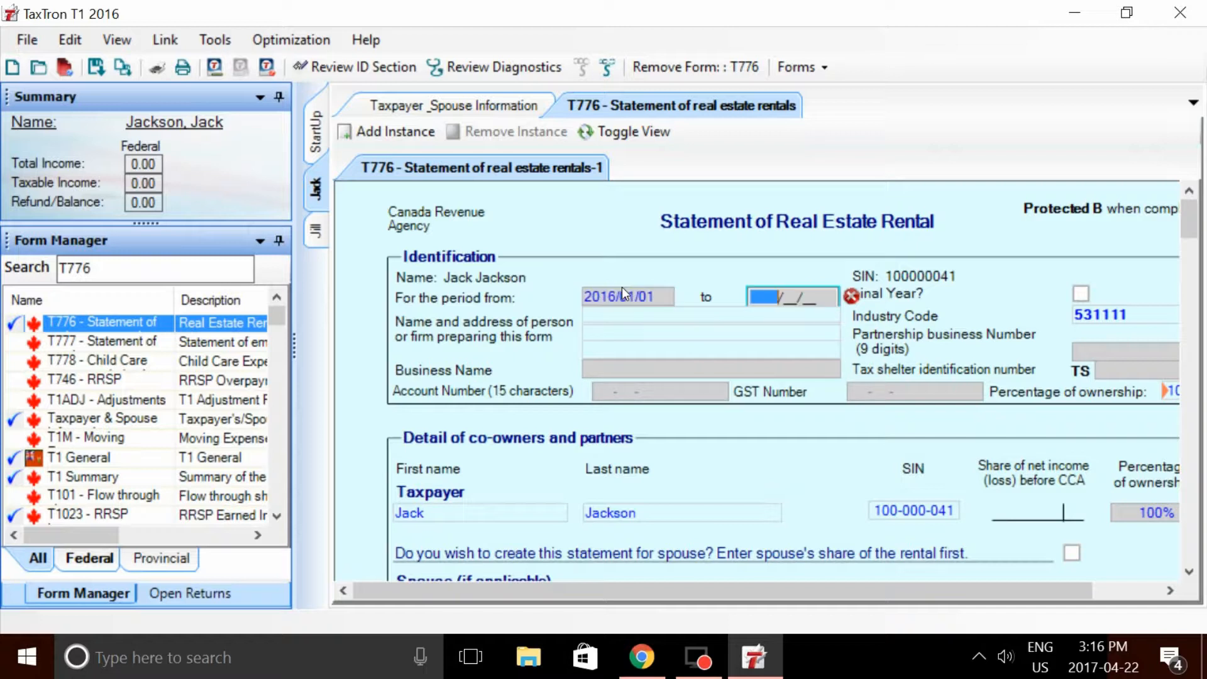
text(2016/12/31)
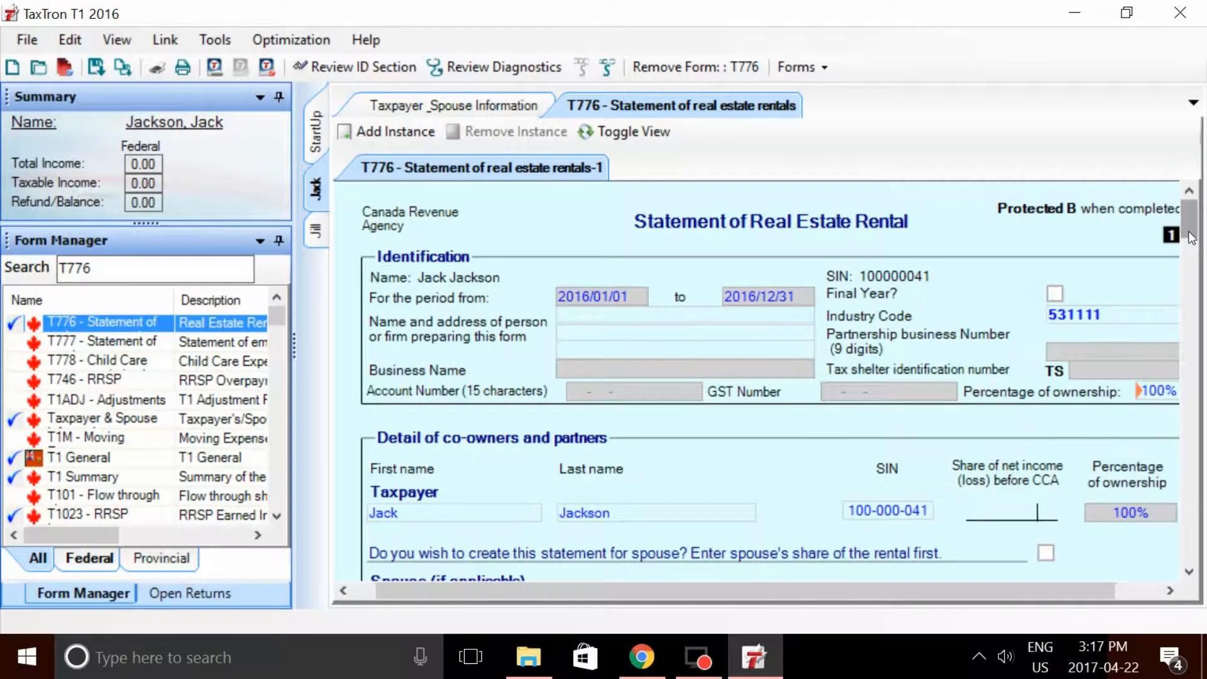
Create the statement for the spouse as co-owner with the taxpayer's ownership at 50%
scroll(down, 3)
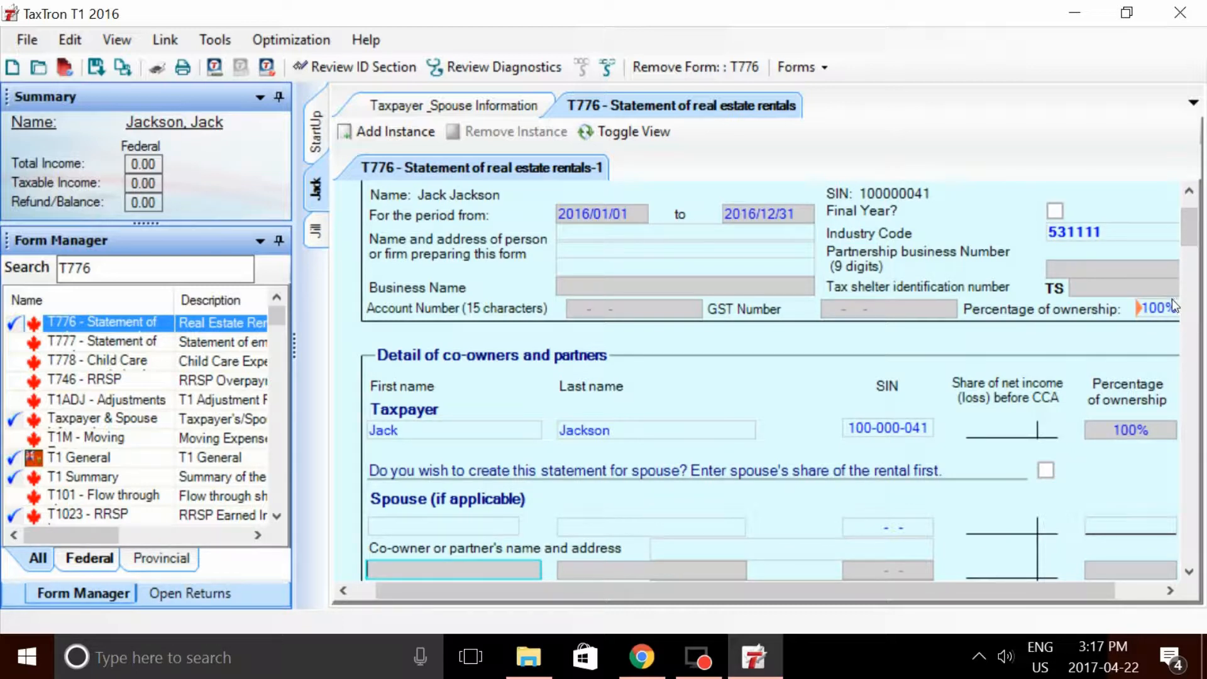
mouse_move(1067, 492)
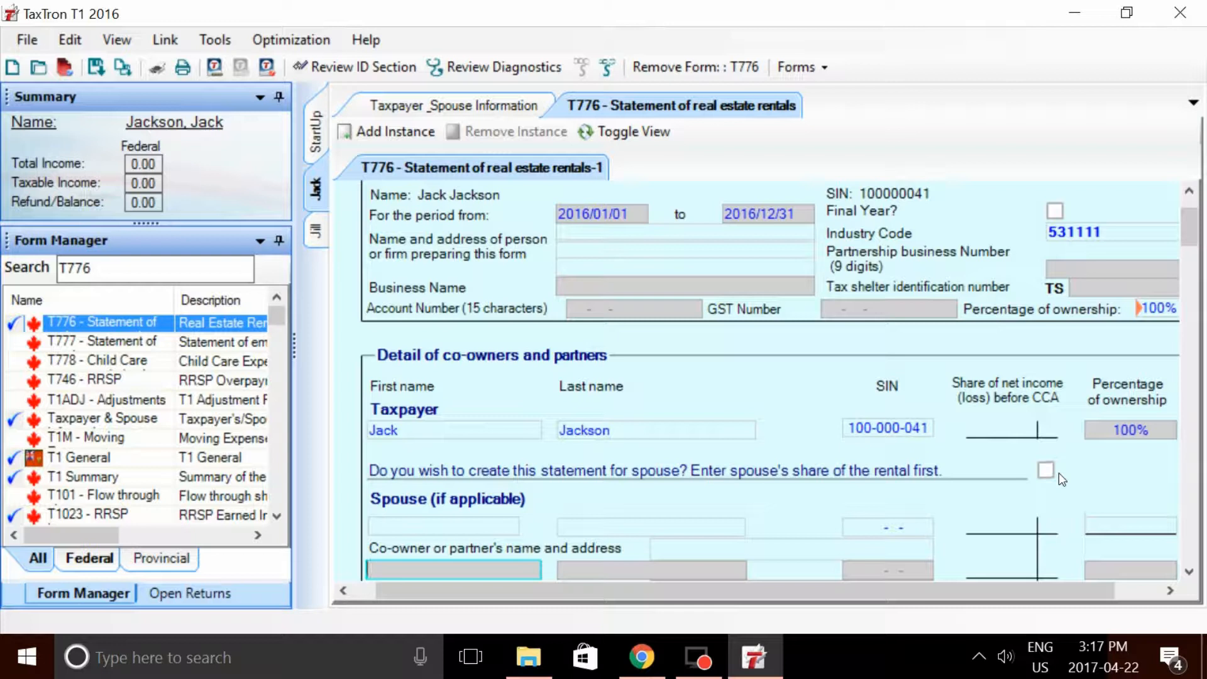
click(1045, 470)
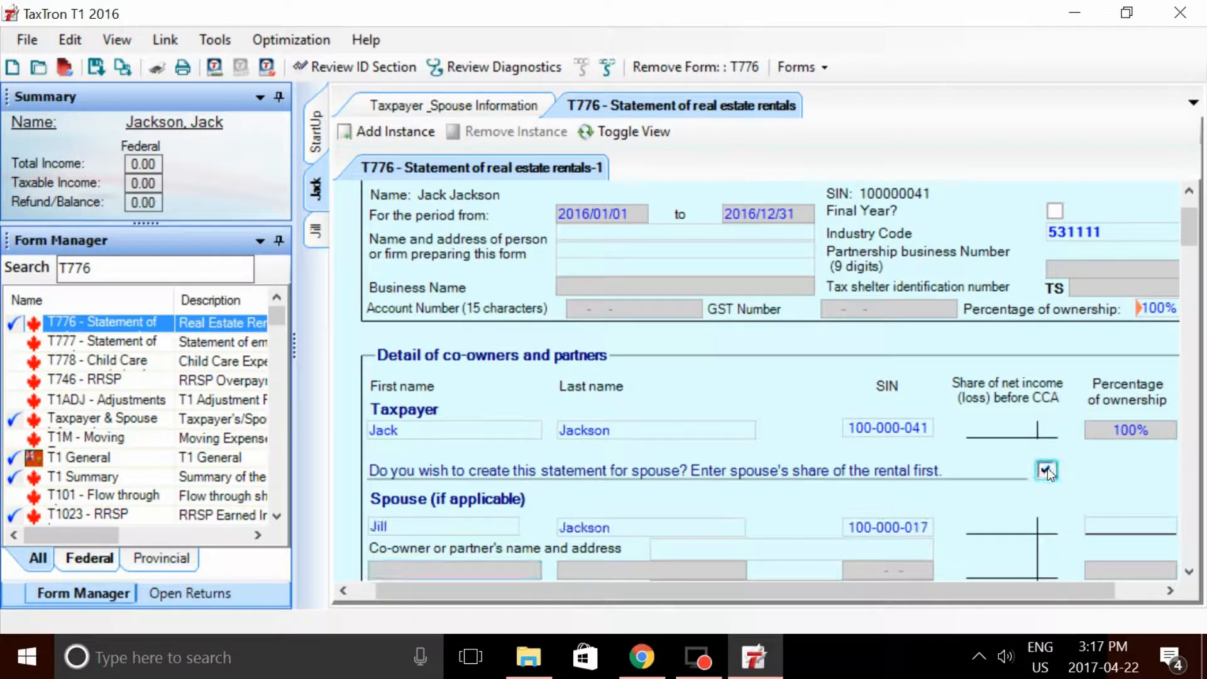
click(1047, 470)
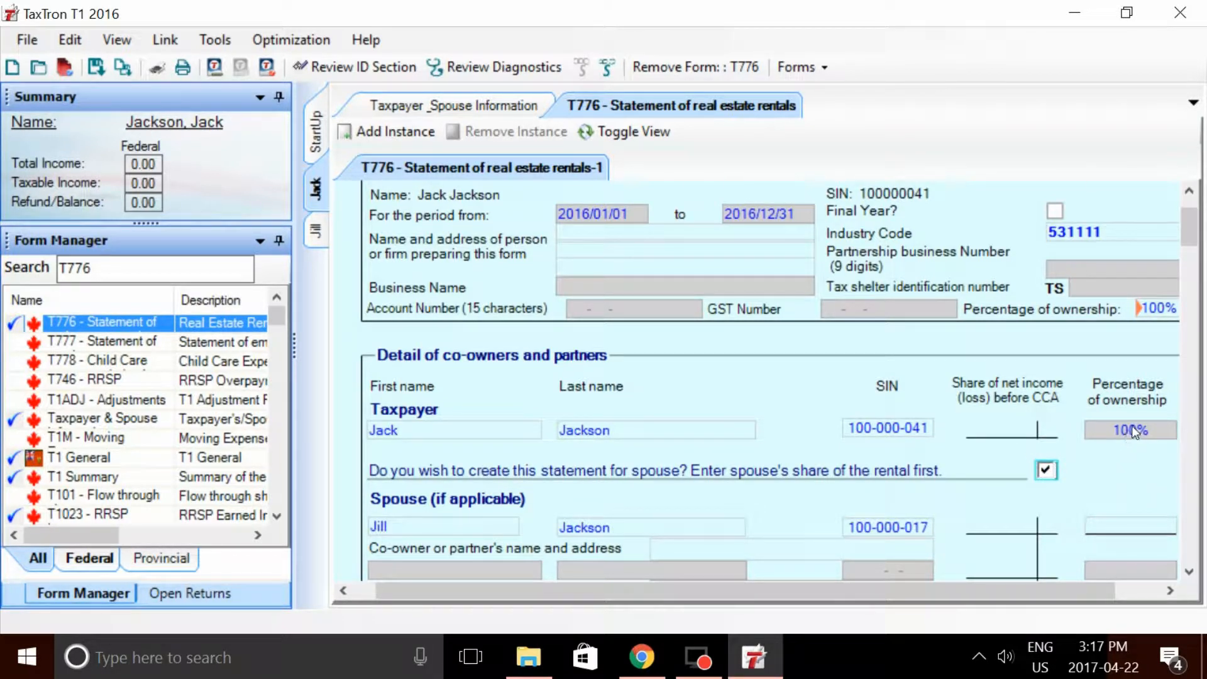
click(1129, 430)
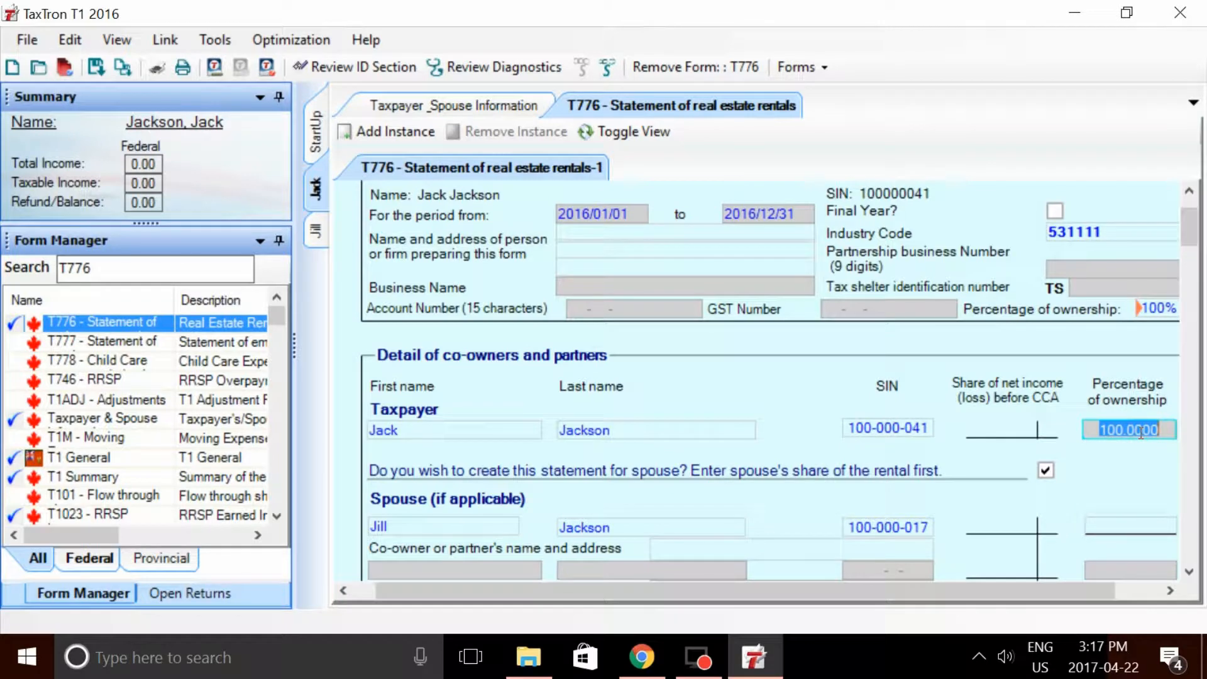
text(50)
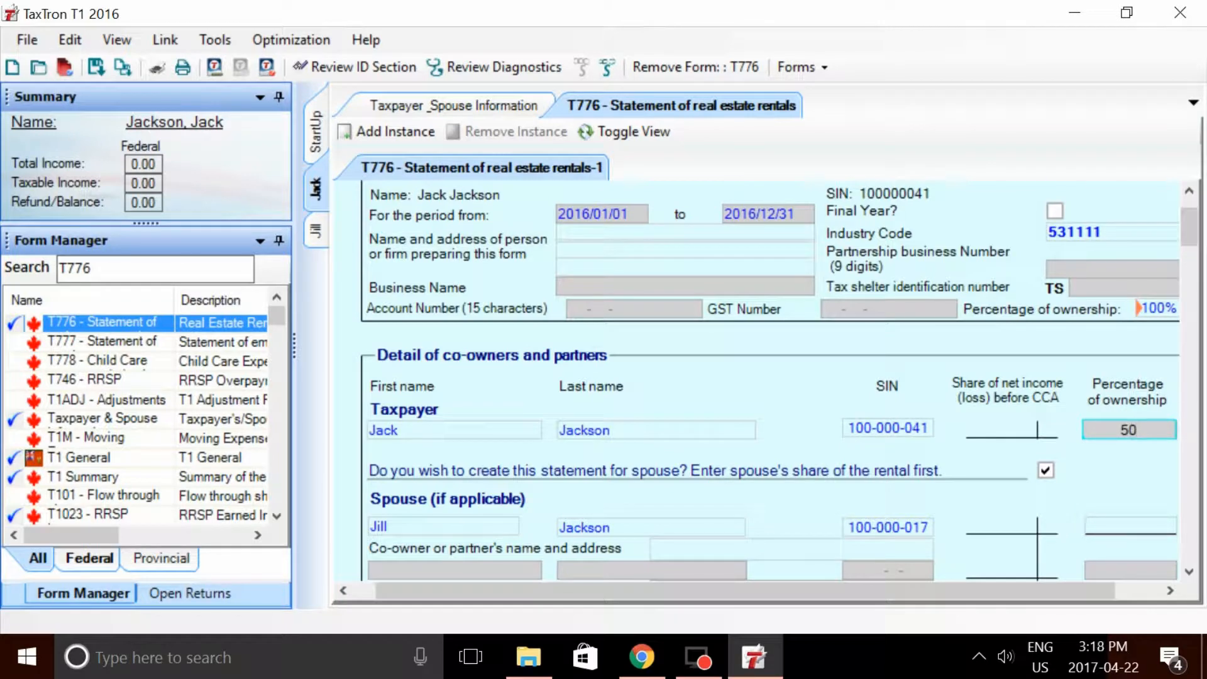
Enter the property at 100 Memory Lane with 1 unit and gross rent of 15,000
scroll(down, 3)
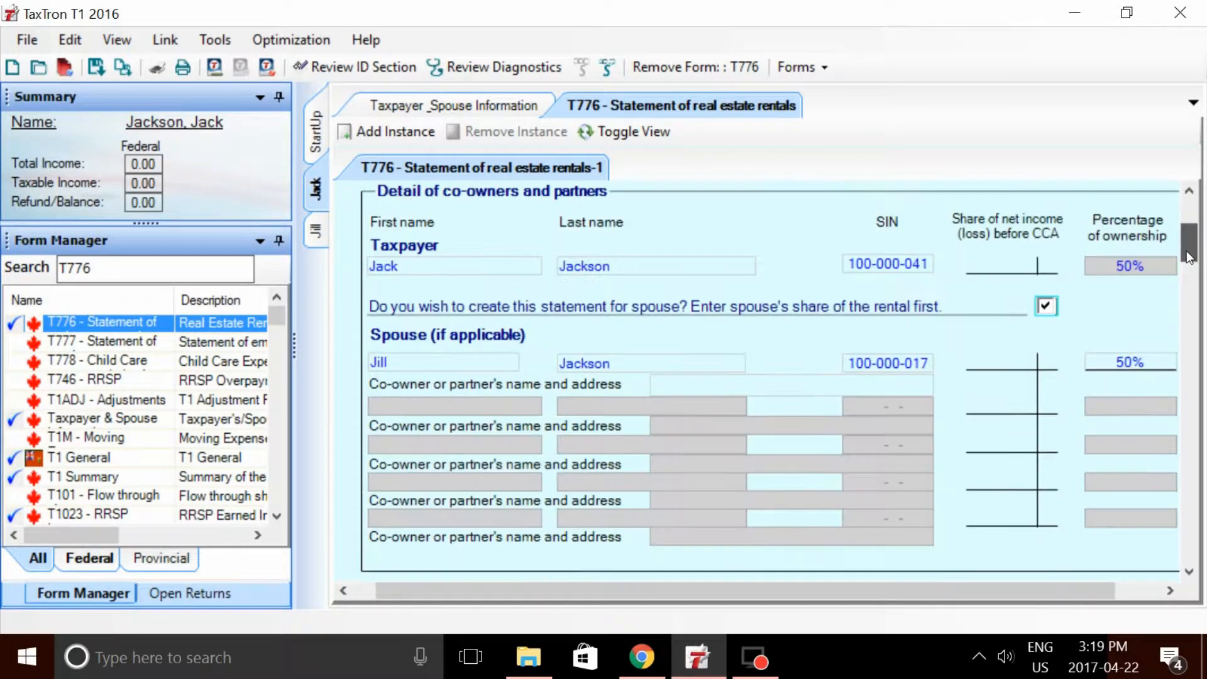
scroll(down, 3)
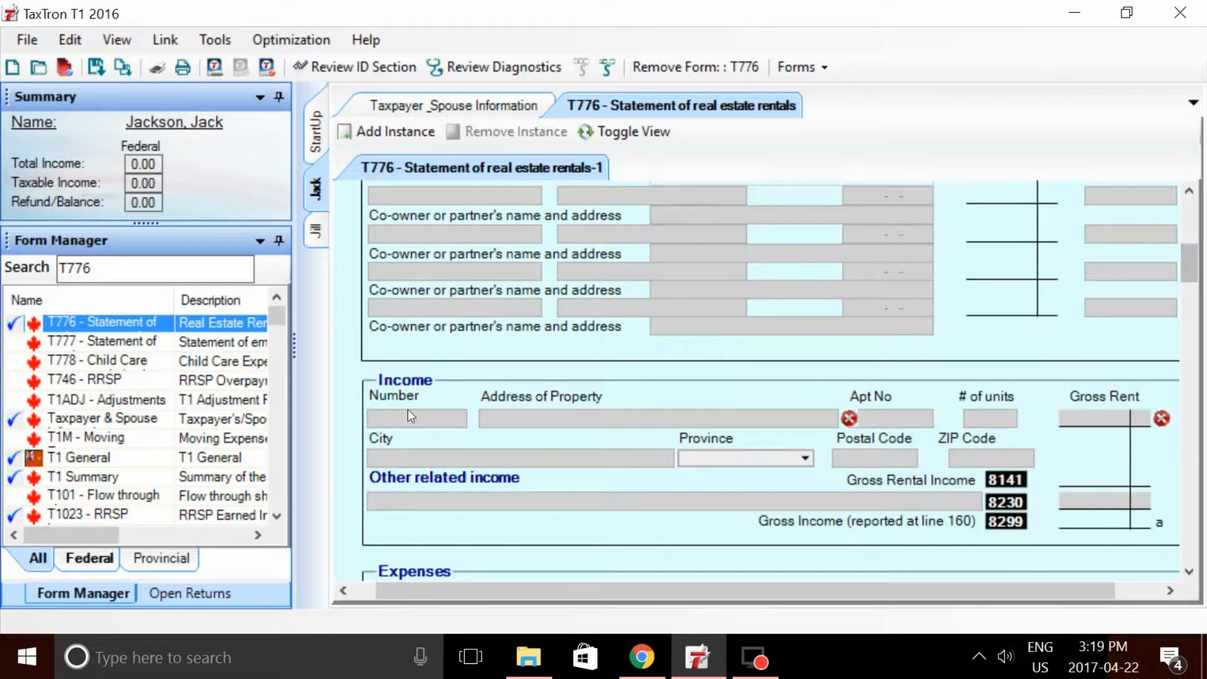
text(1)
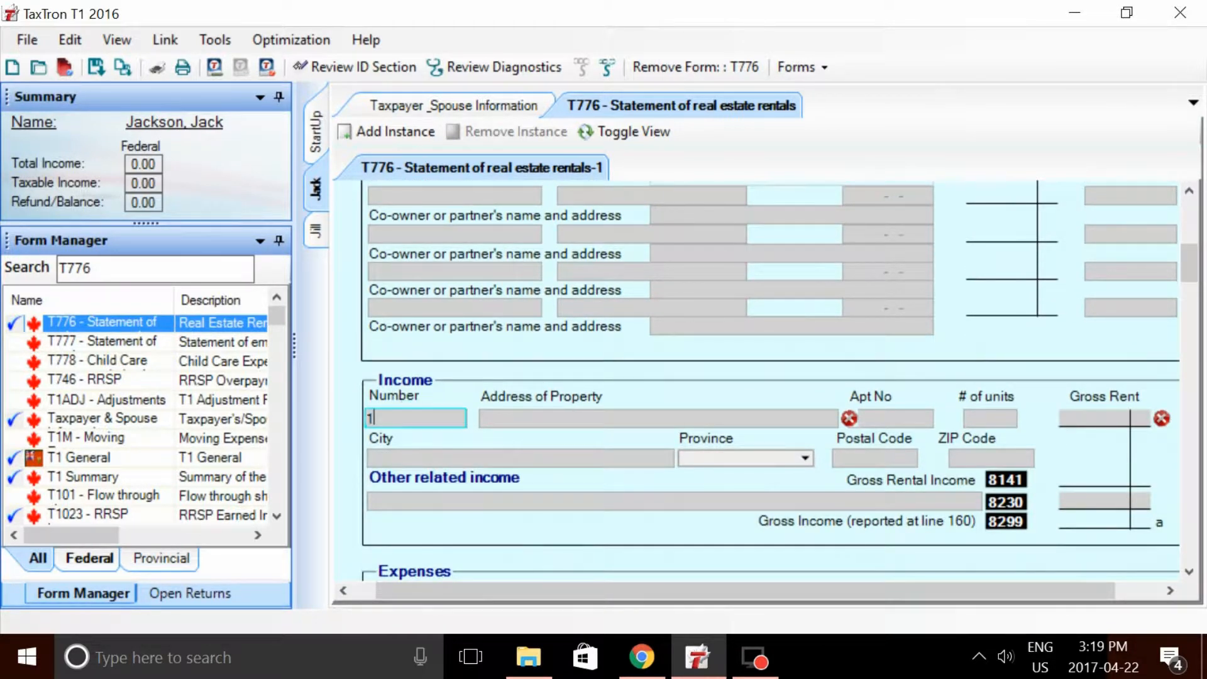
text(Memory)
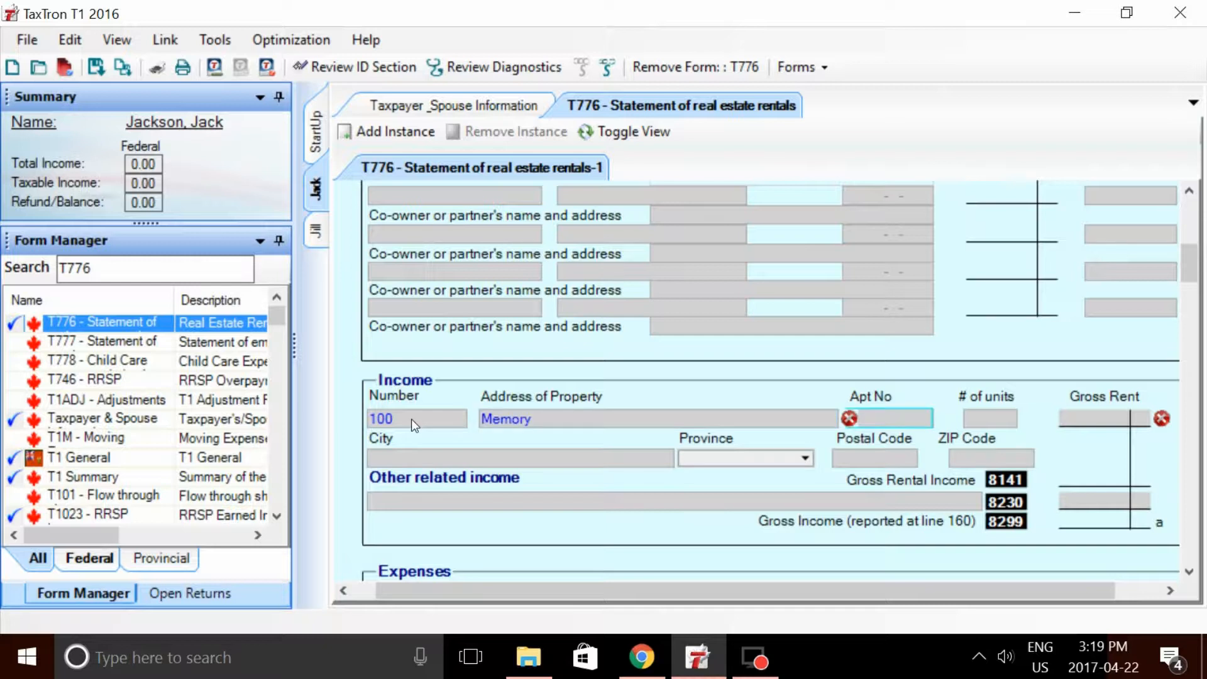
click(577, 417)
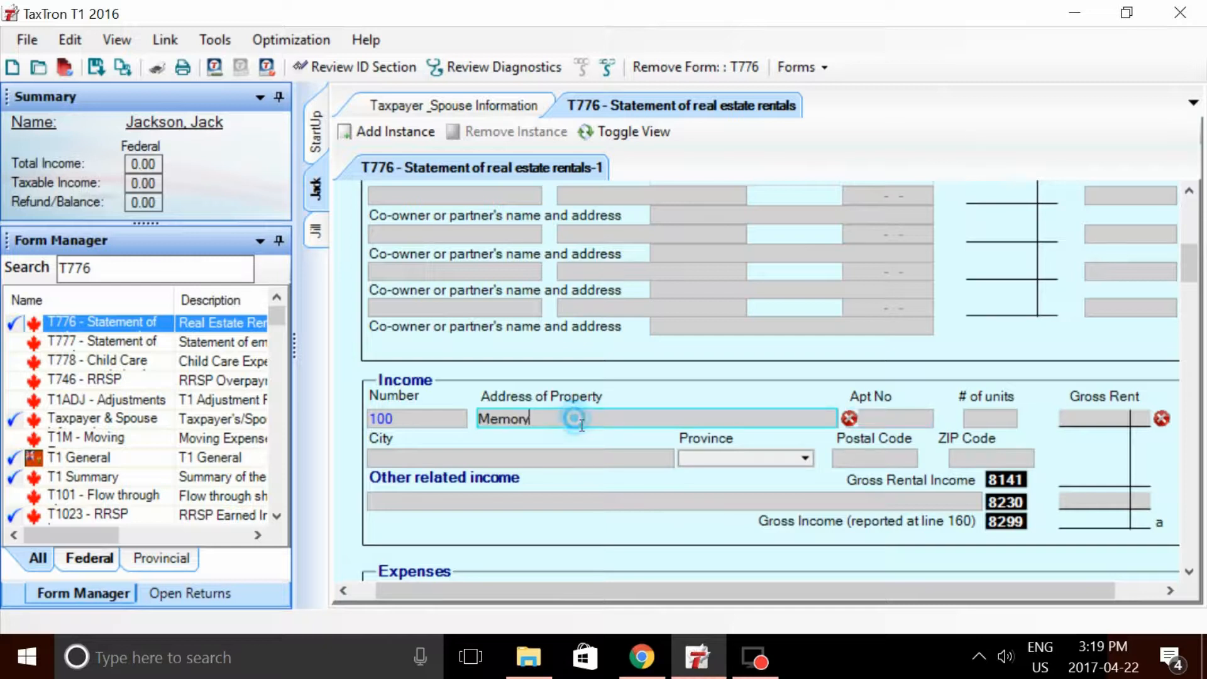
text(Lane)
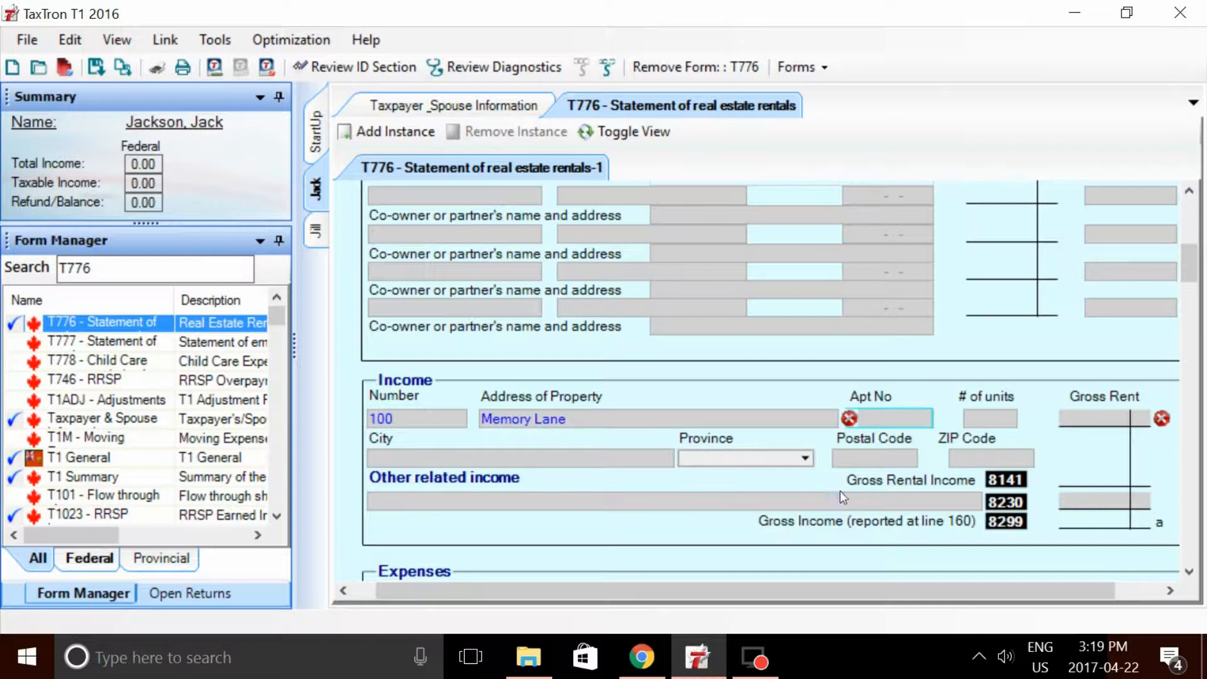
click(988, 418)
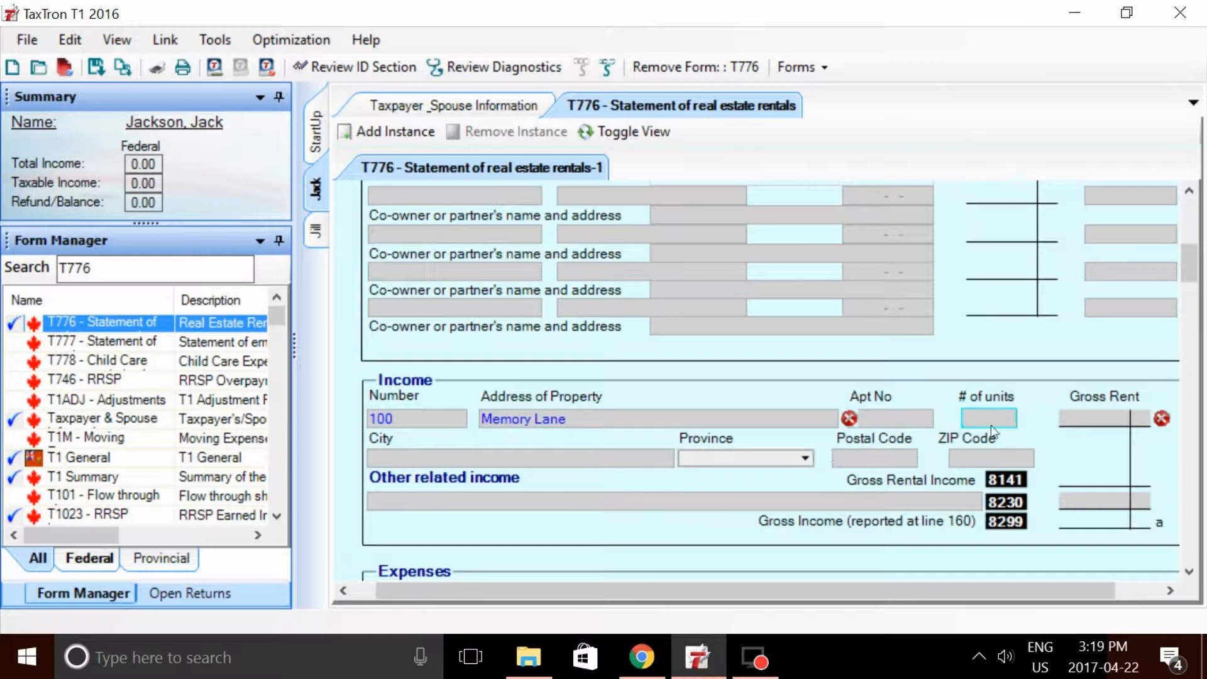
text(100)
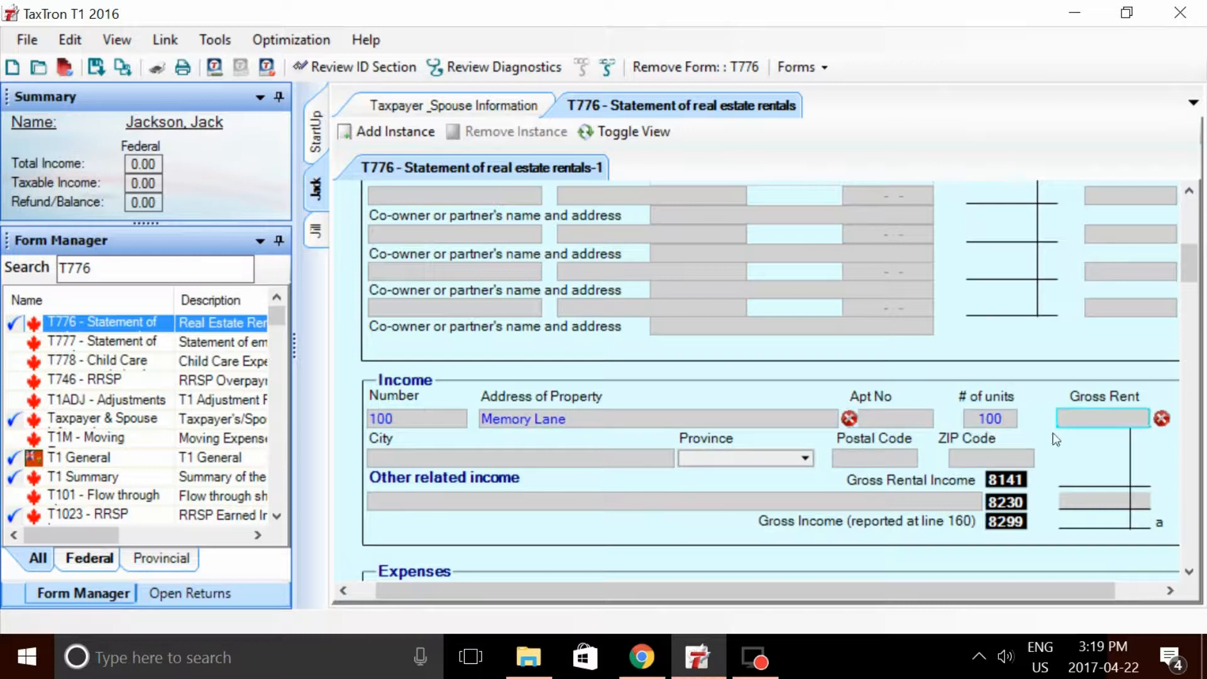
text(15000)
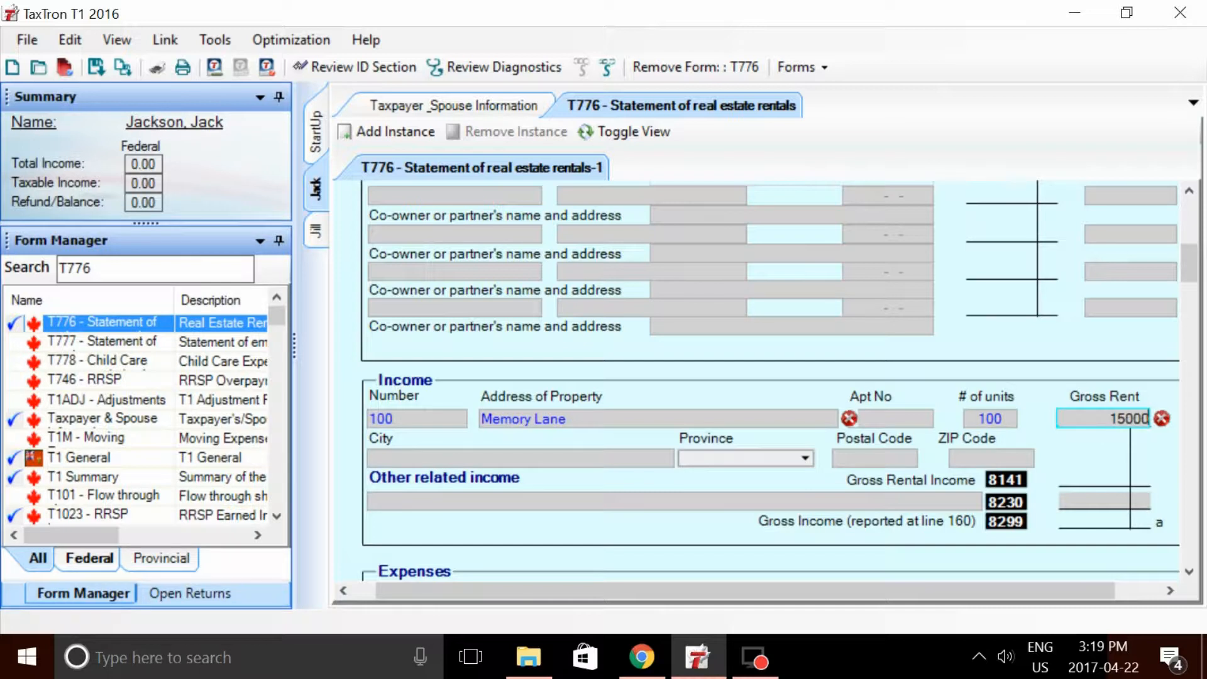
Complete the property address as Toronto, ON, postal code N1N 1N1
text(WA)
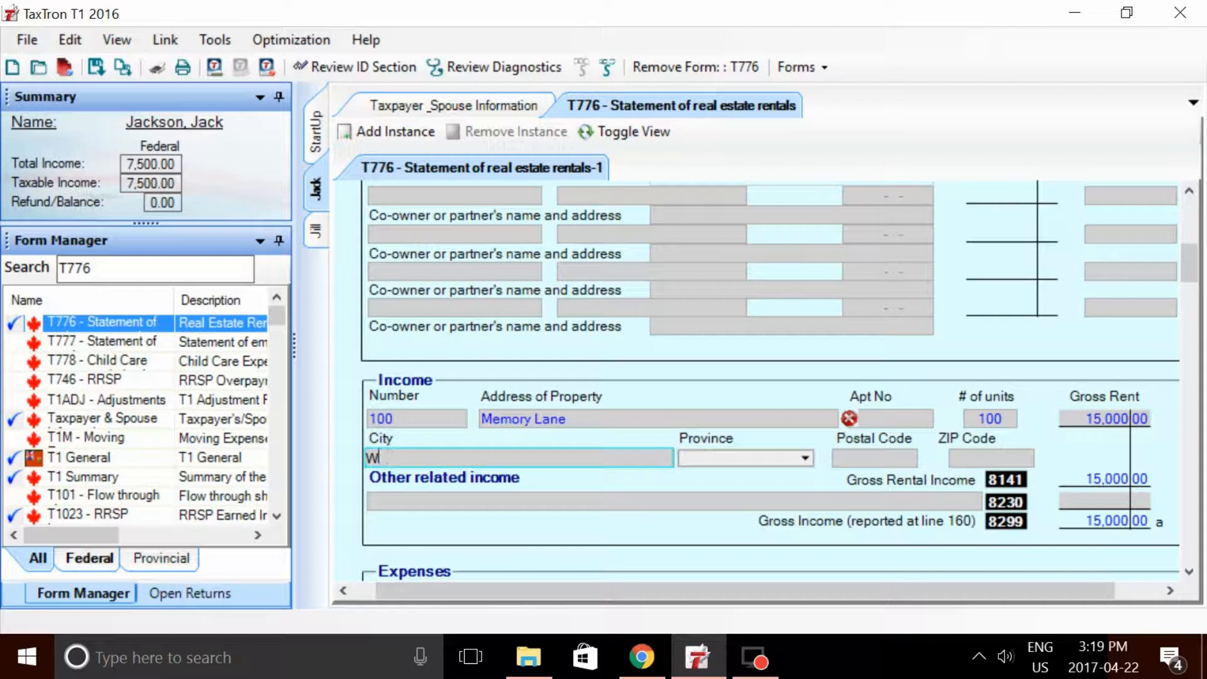
text(Toronto)
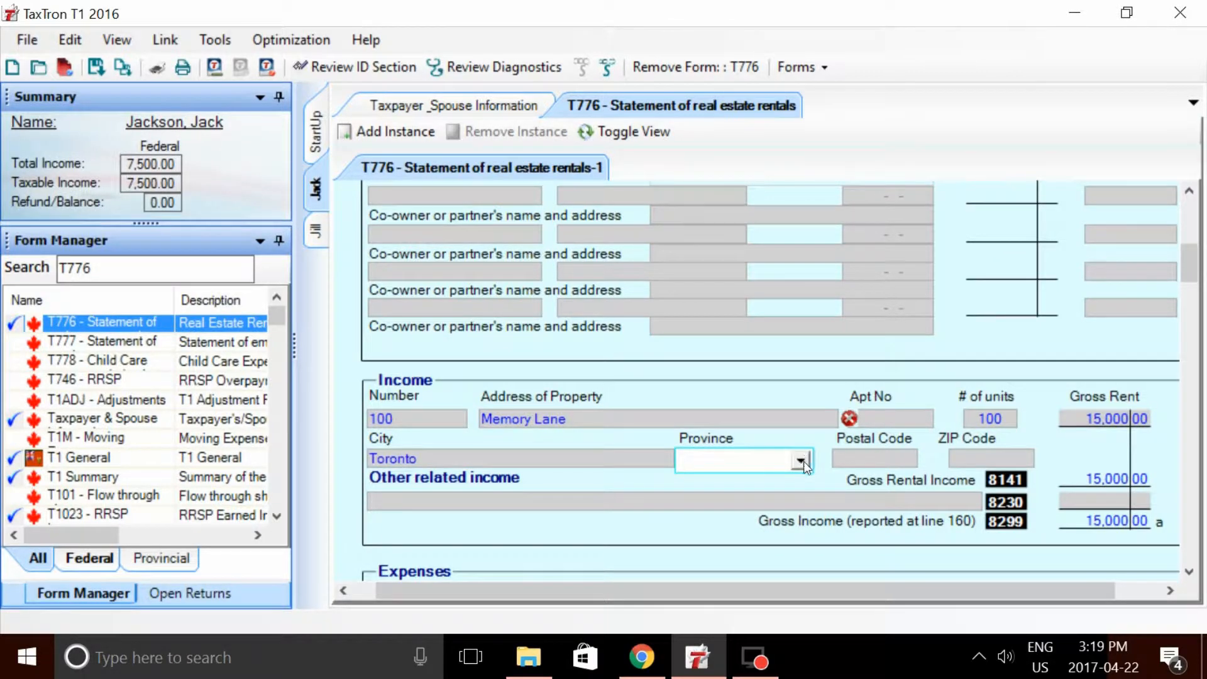
click(801, 460)
text(O)
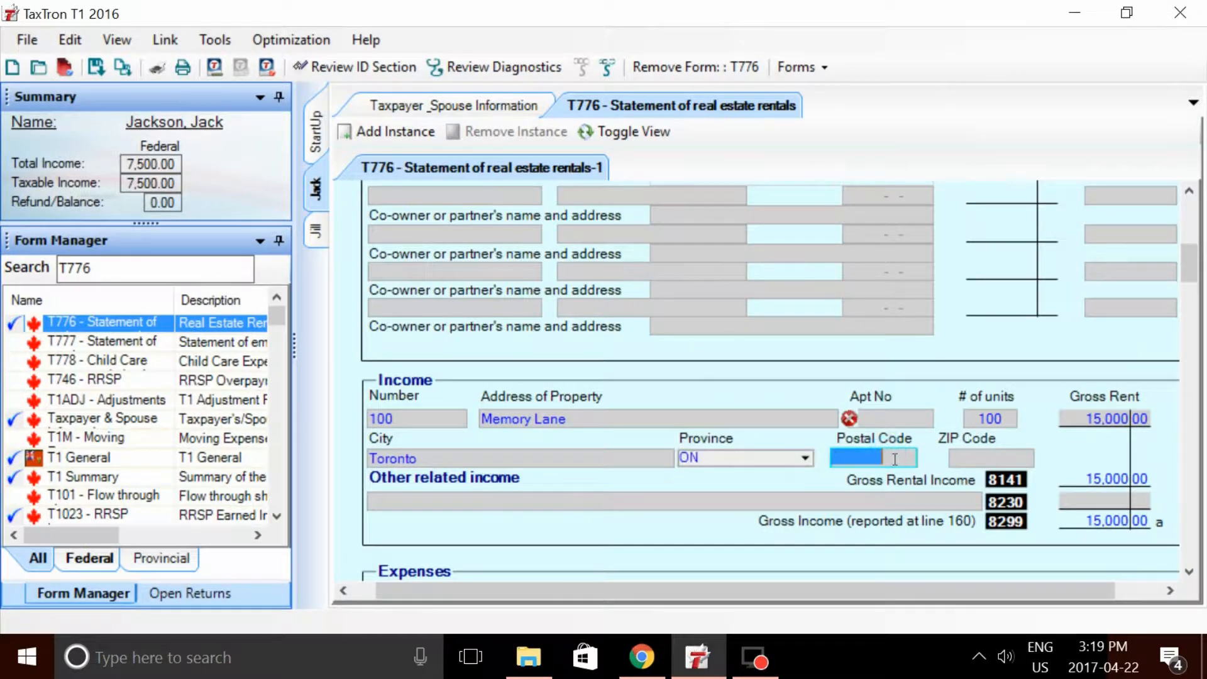
text(N1N 1N1)
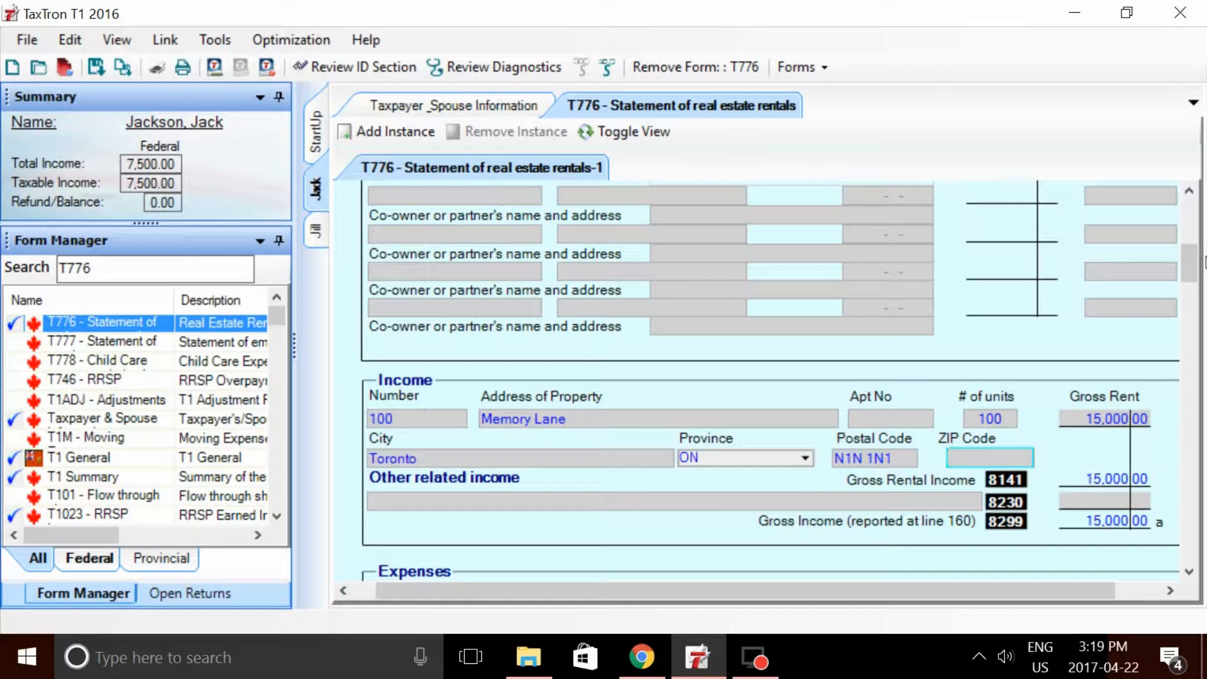
Set a 30% personal-use portion beside Total expenses in the T776 expenses section
scroll(down, 3)
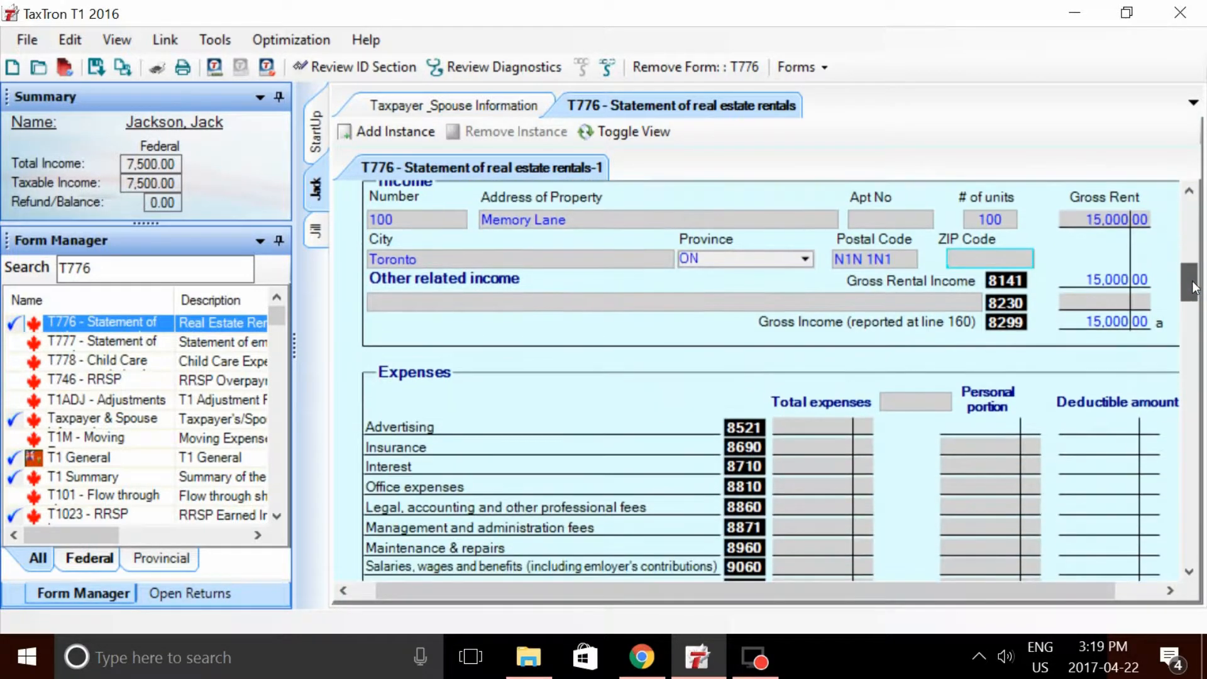
scroll(down, 3)
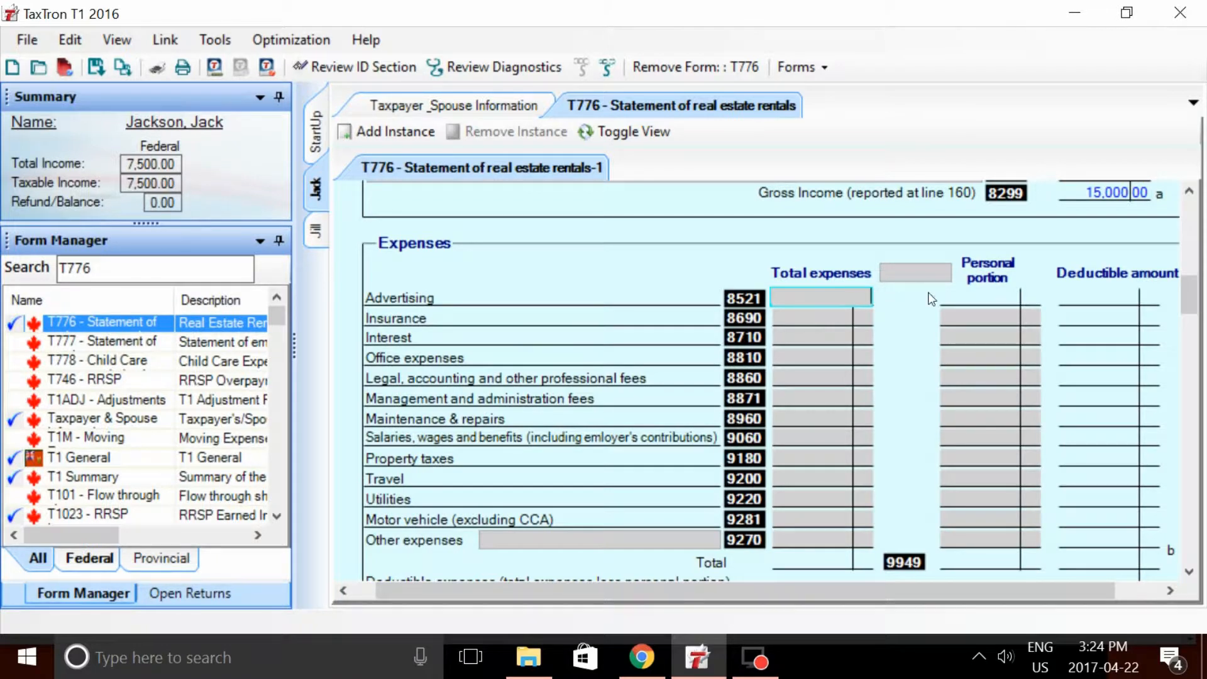
mouse_move(927, 280)
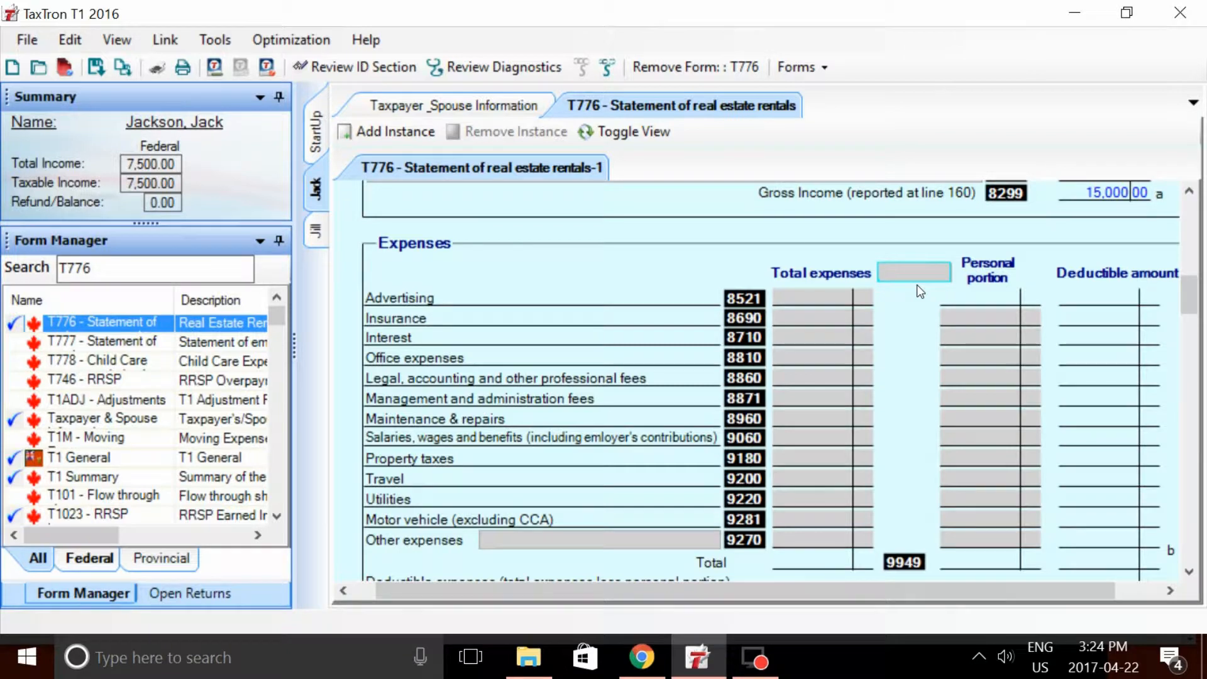
click(912, 272)
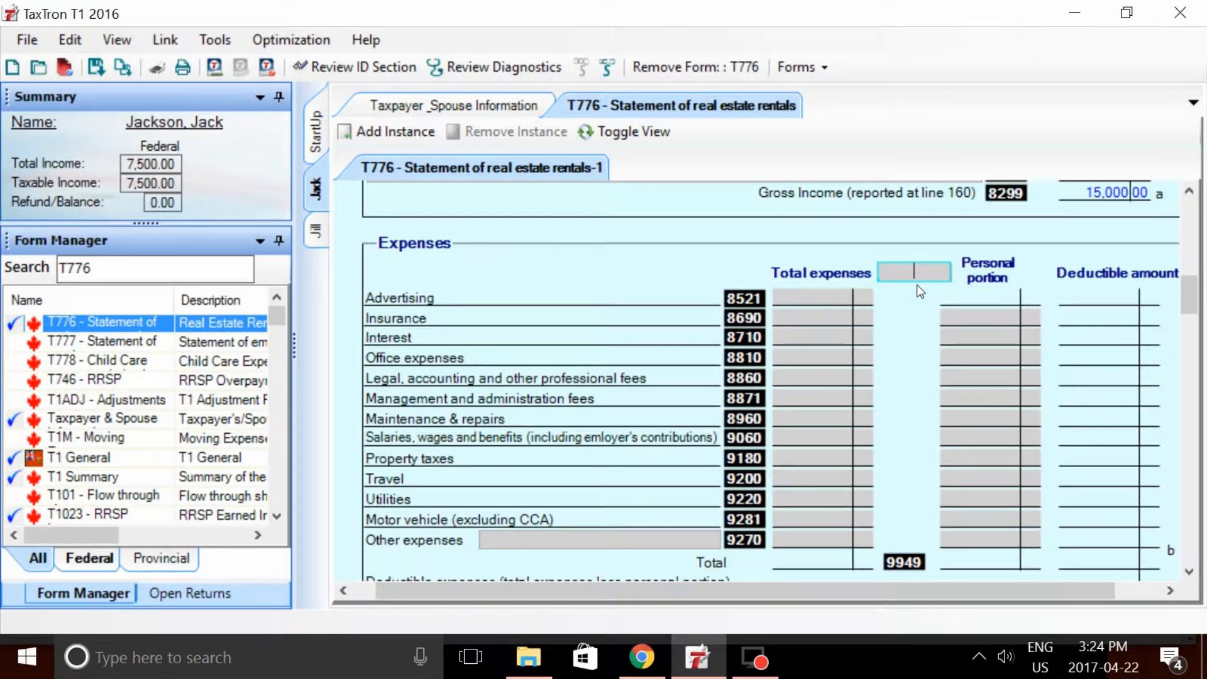
text(30%)
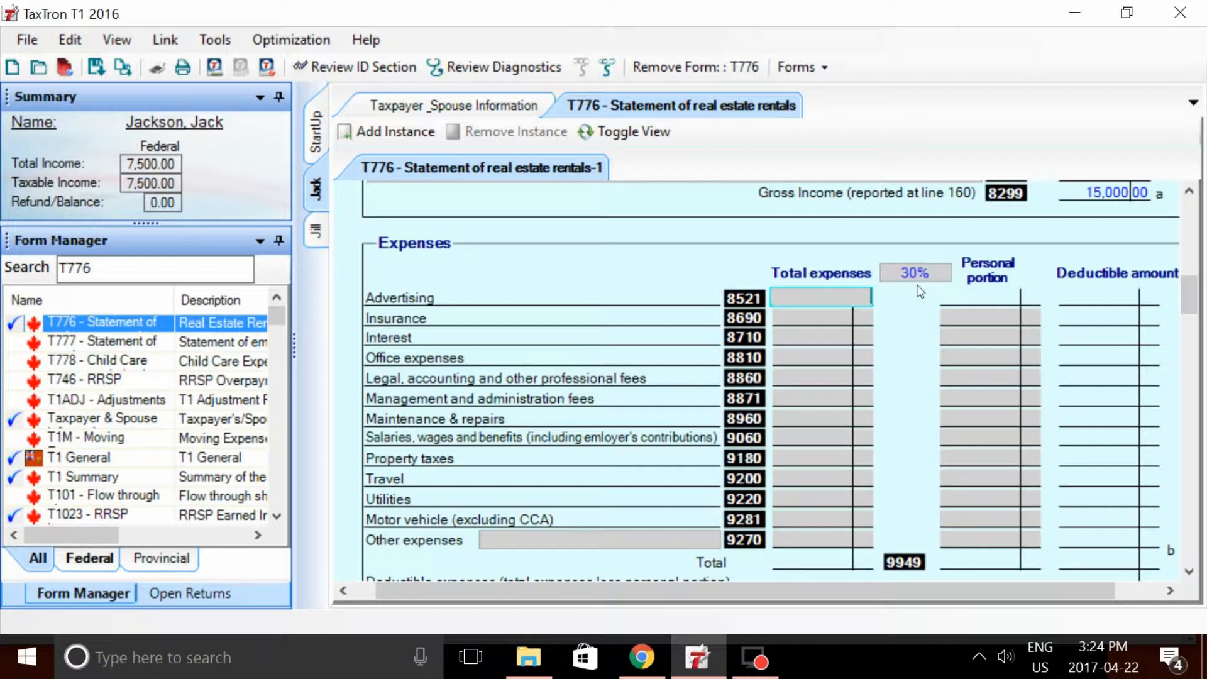
click(819, 356)
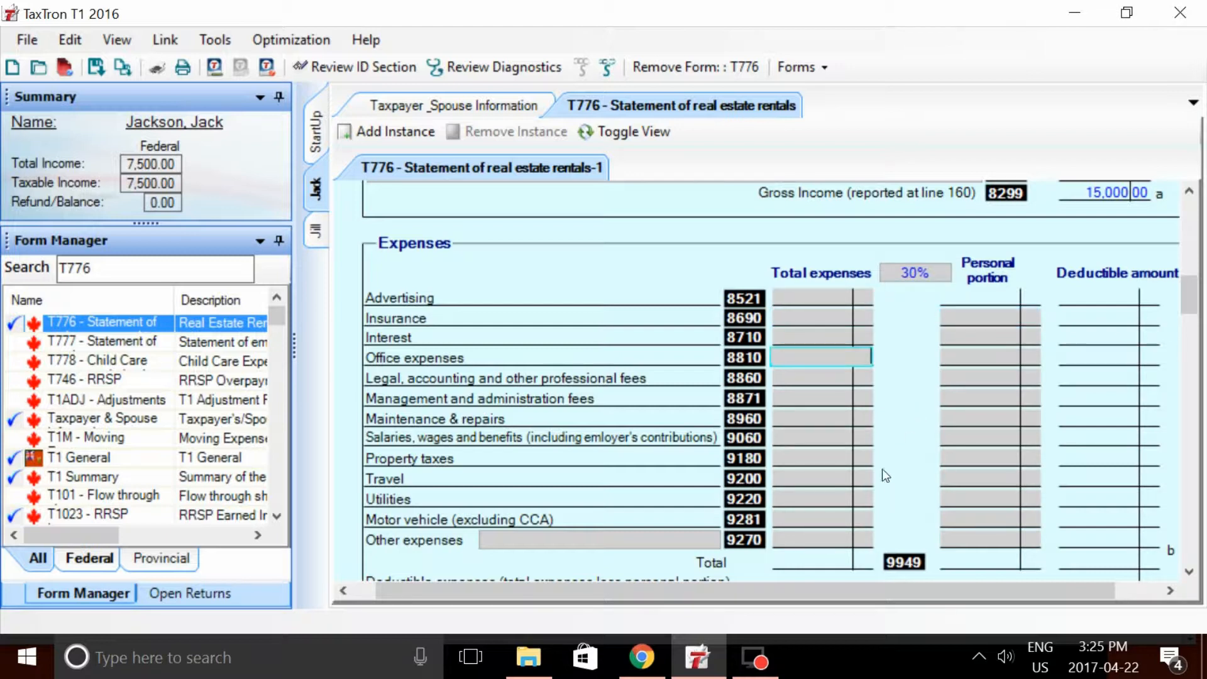
Enter expenses of motor vehicle 200, interest 400 and legal fees 1,000, totalling 1,600 with 1,120 deductible
click(820, 520)
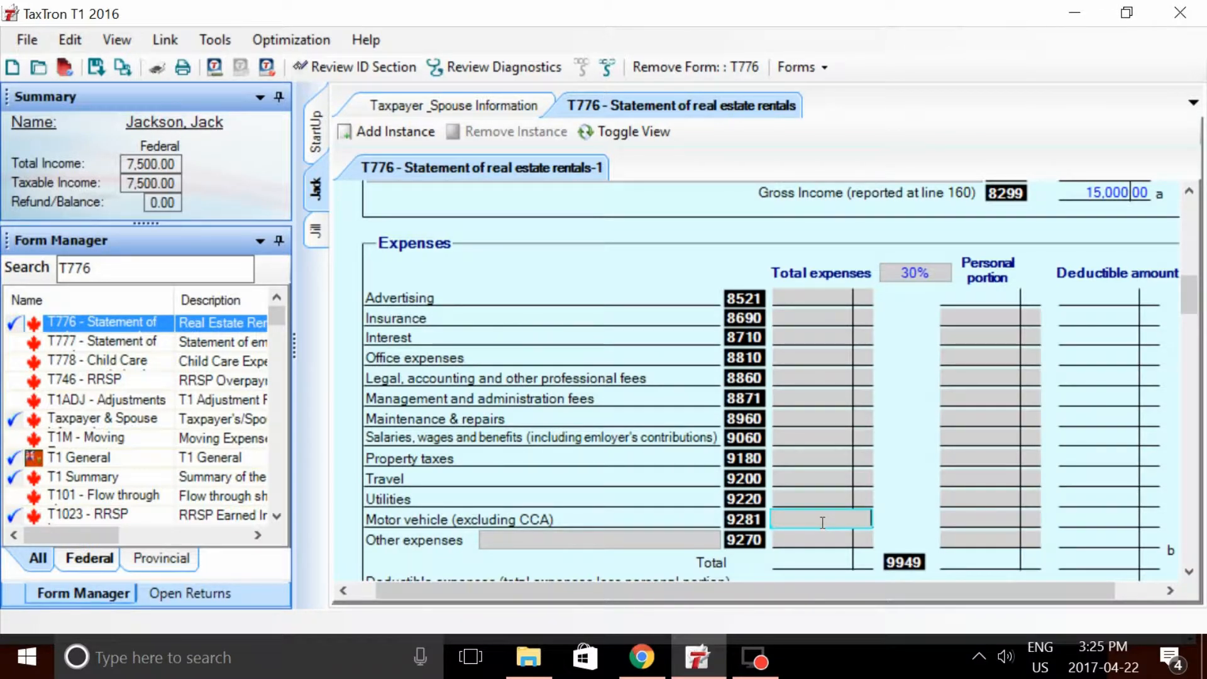
text(200.00)
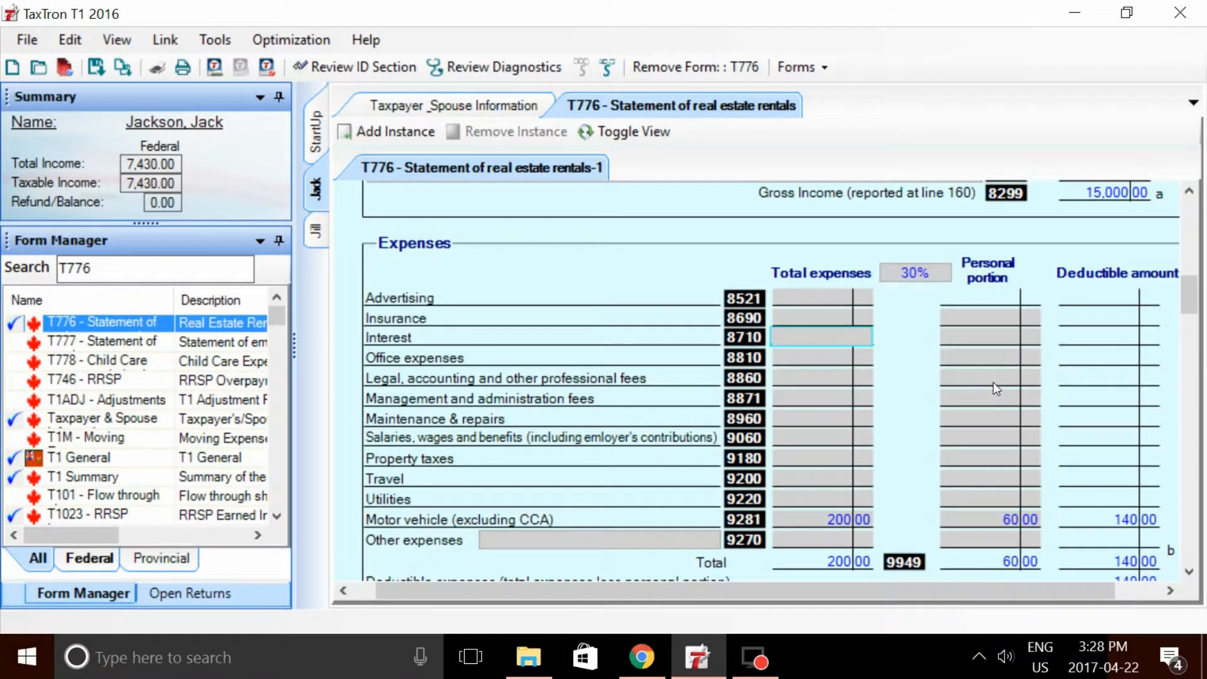
text(400 00)
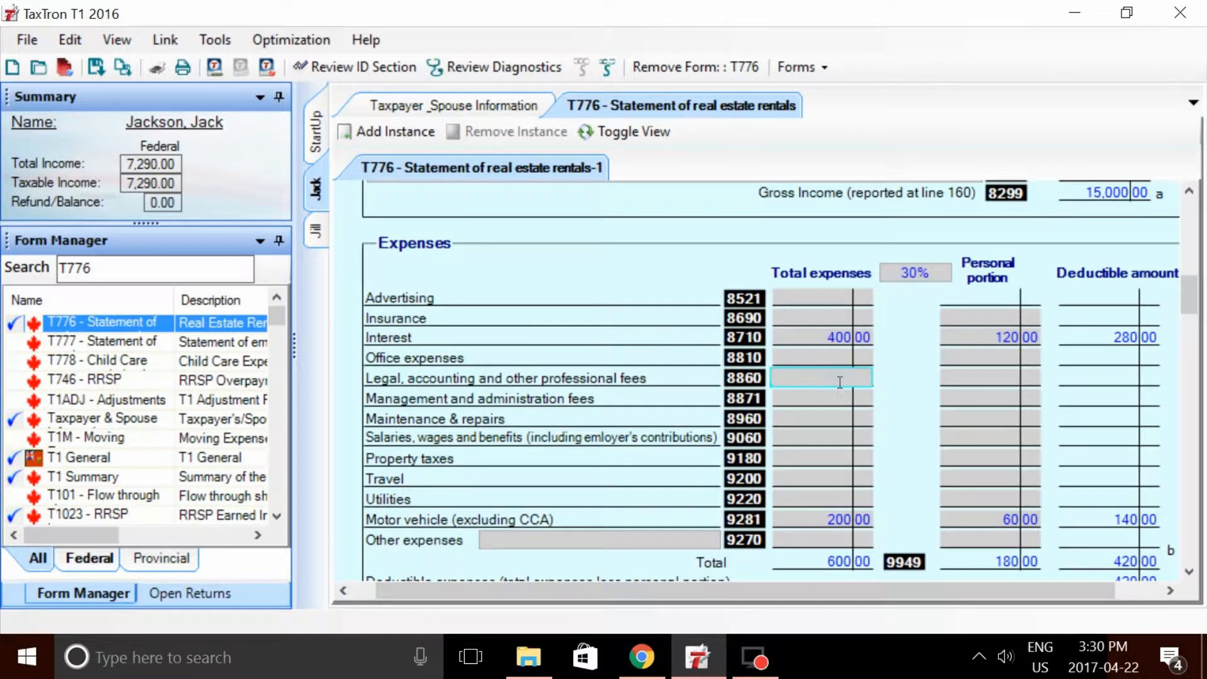
text(100)
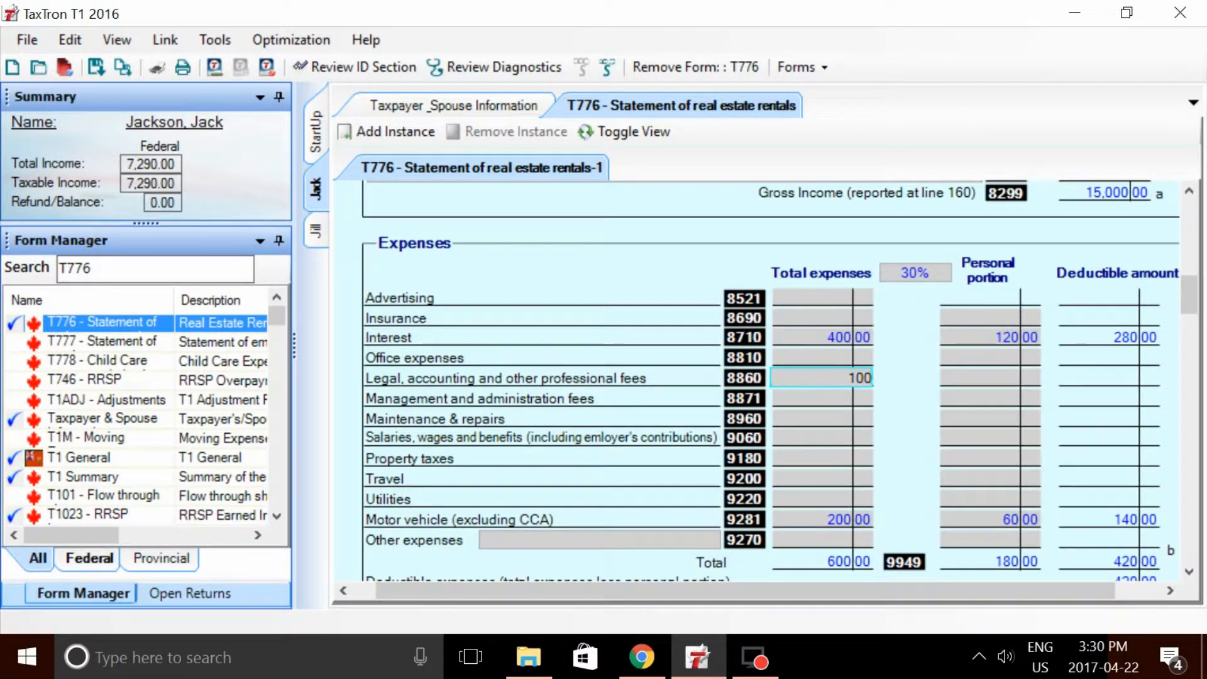
text(1000)
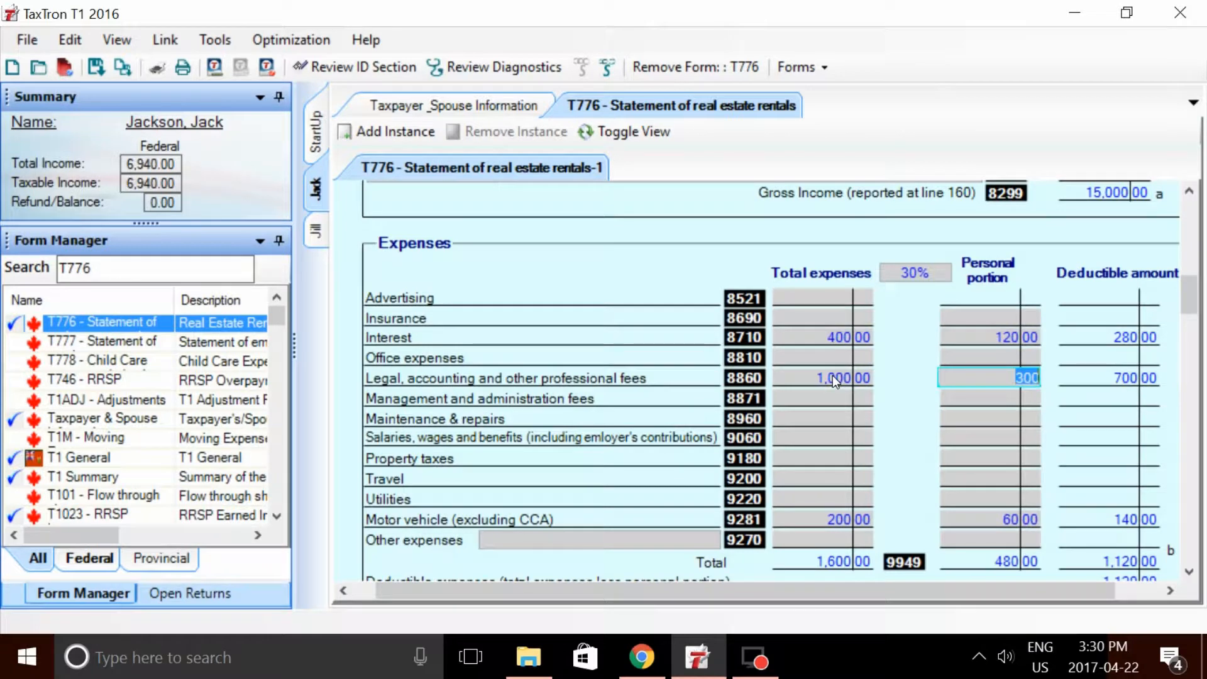
click(989, 497)
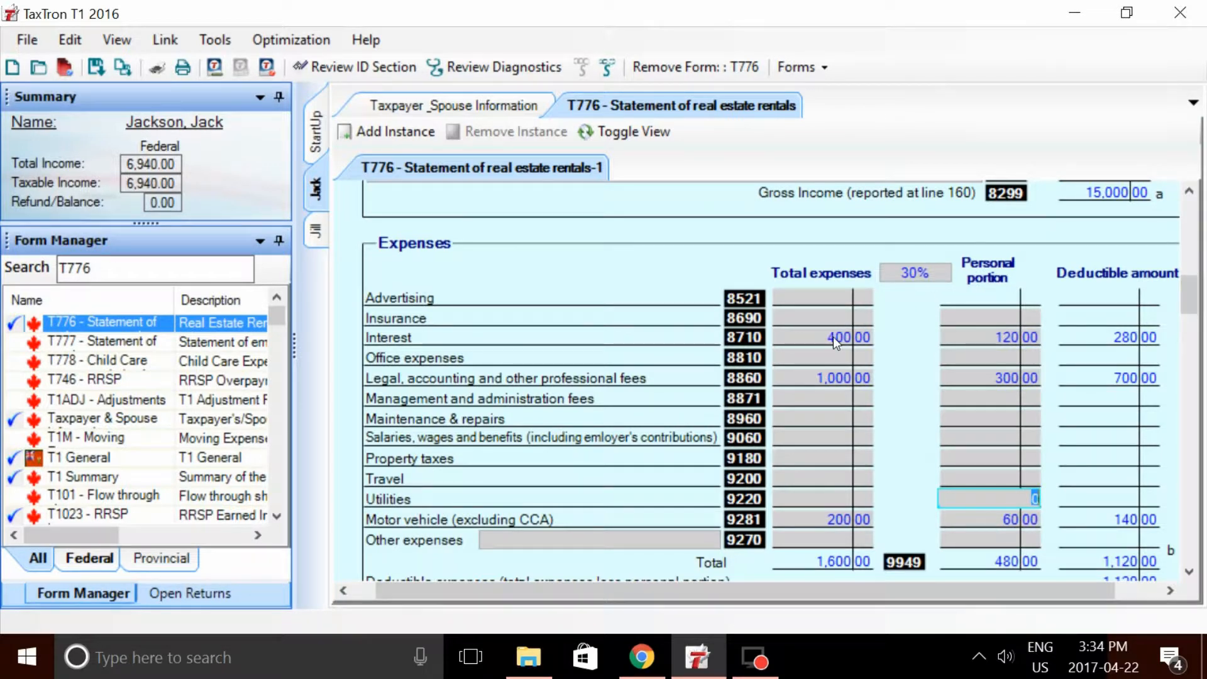
mouse_move(834, 342)
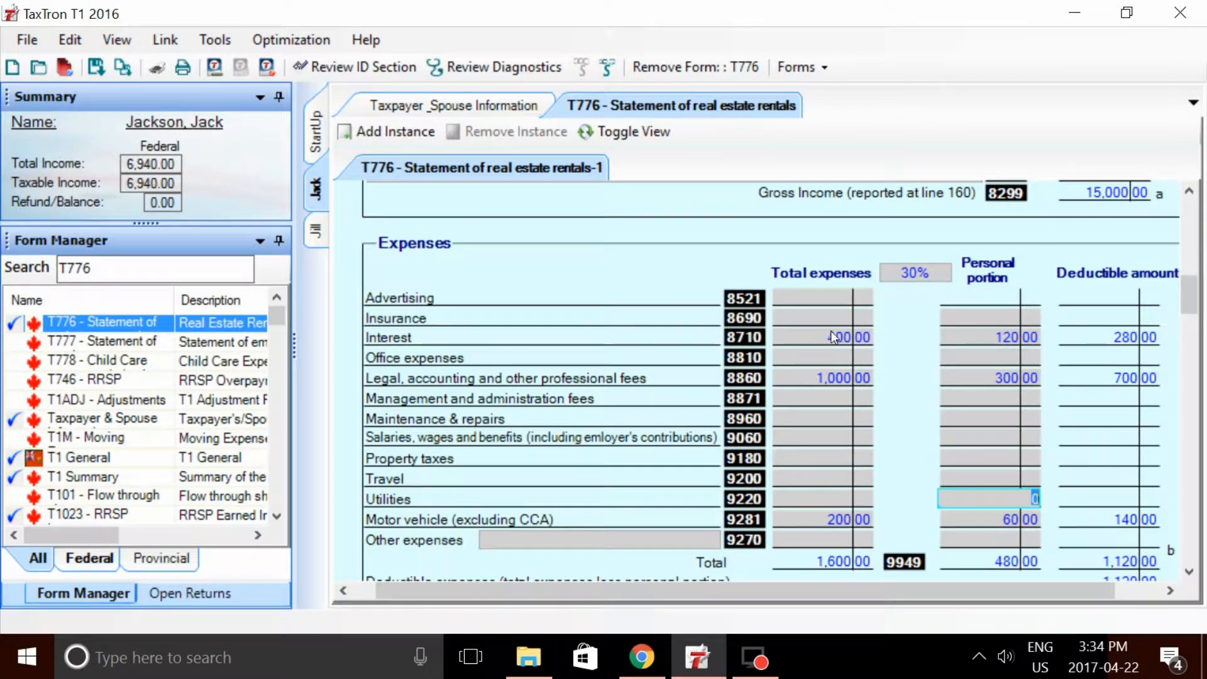
Add insurance 1,000, utilities 1,000 and property taxes 2,500, bringing deductible expenses to 4,270
click(820, 317)
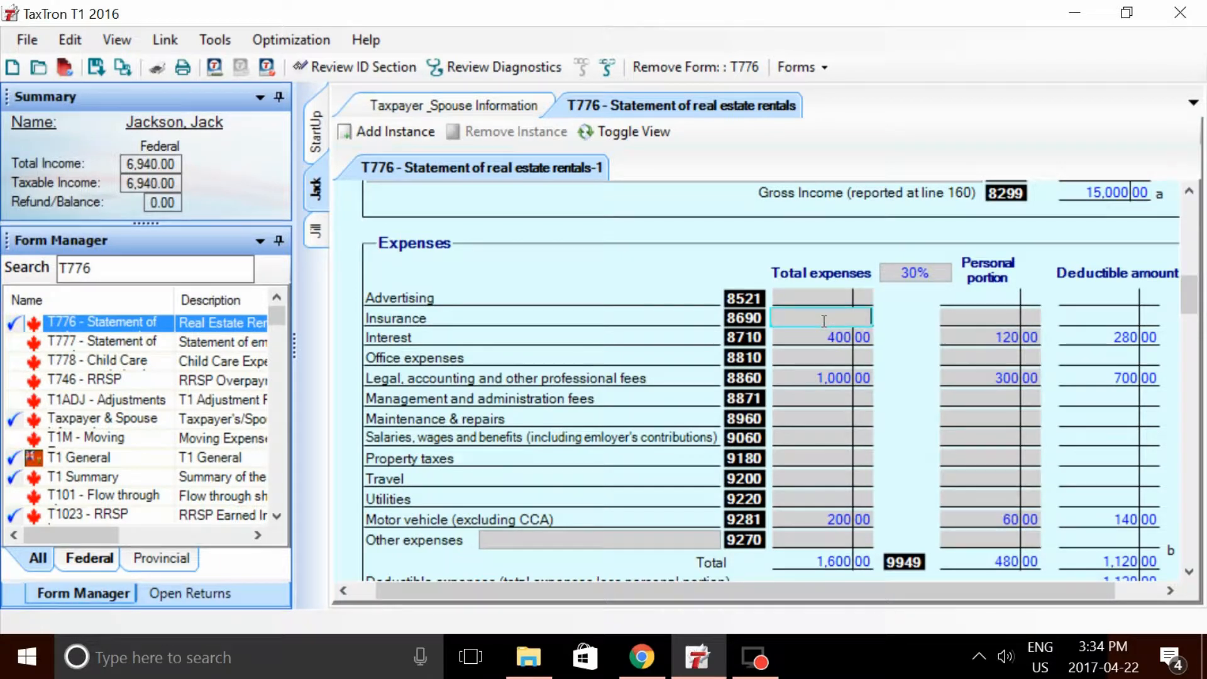
text(10)
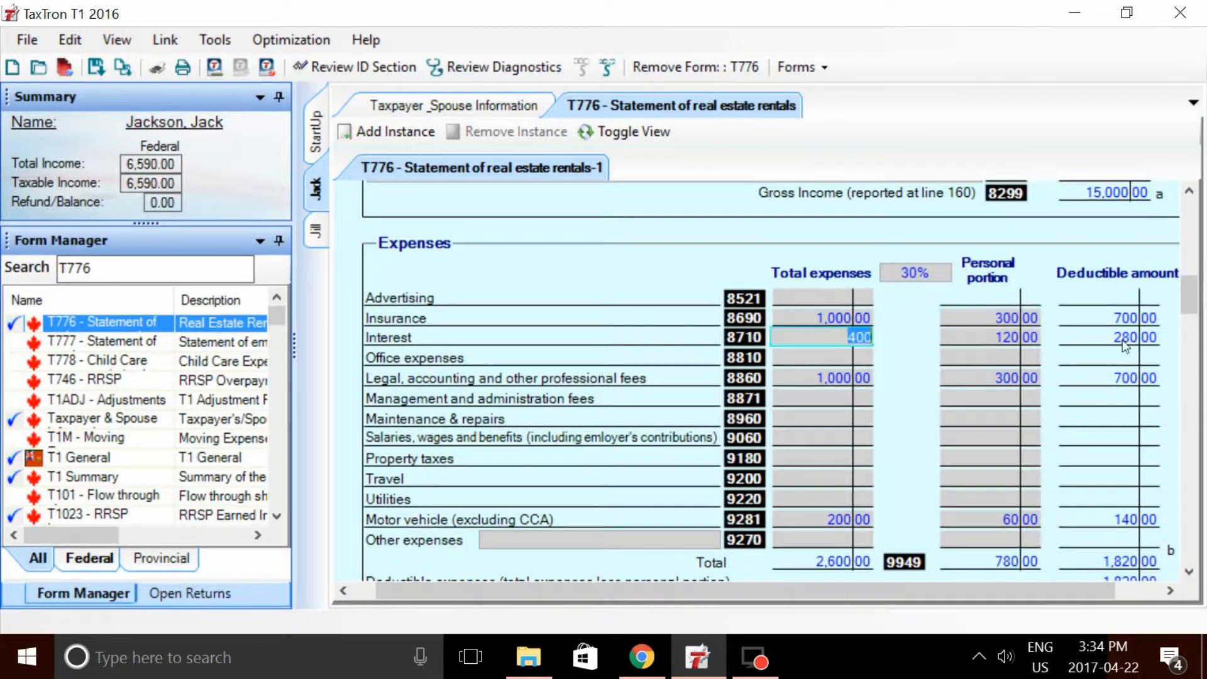
mouse_move(823, 487)
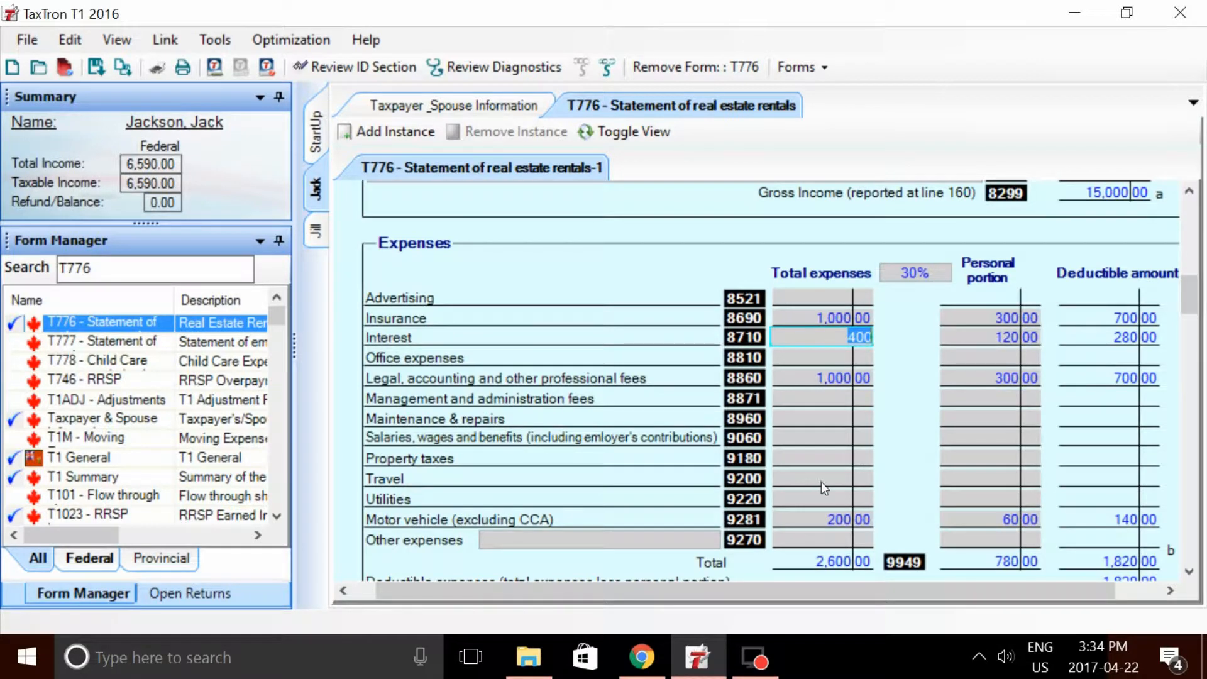
click(821, 499)
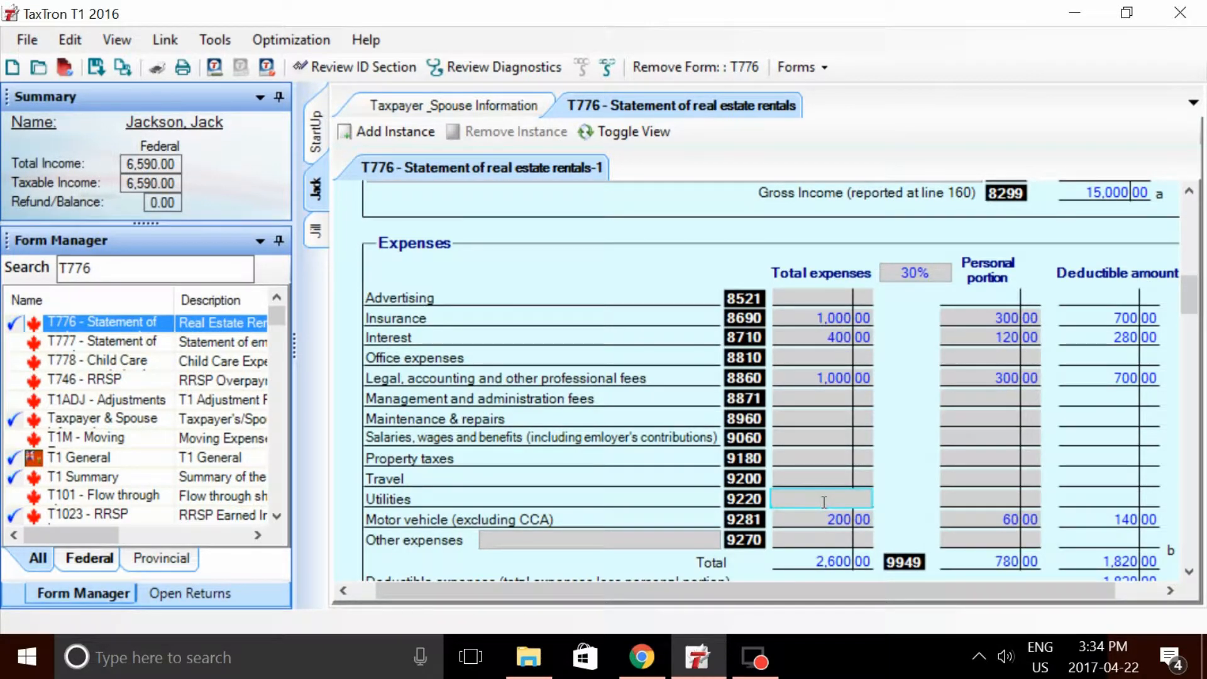
text(1000)
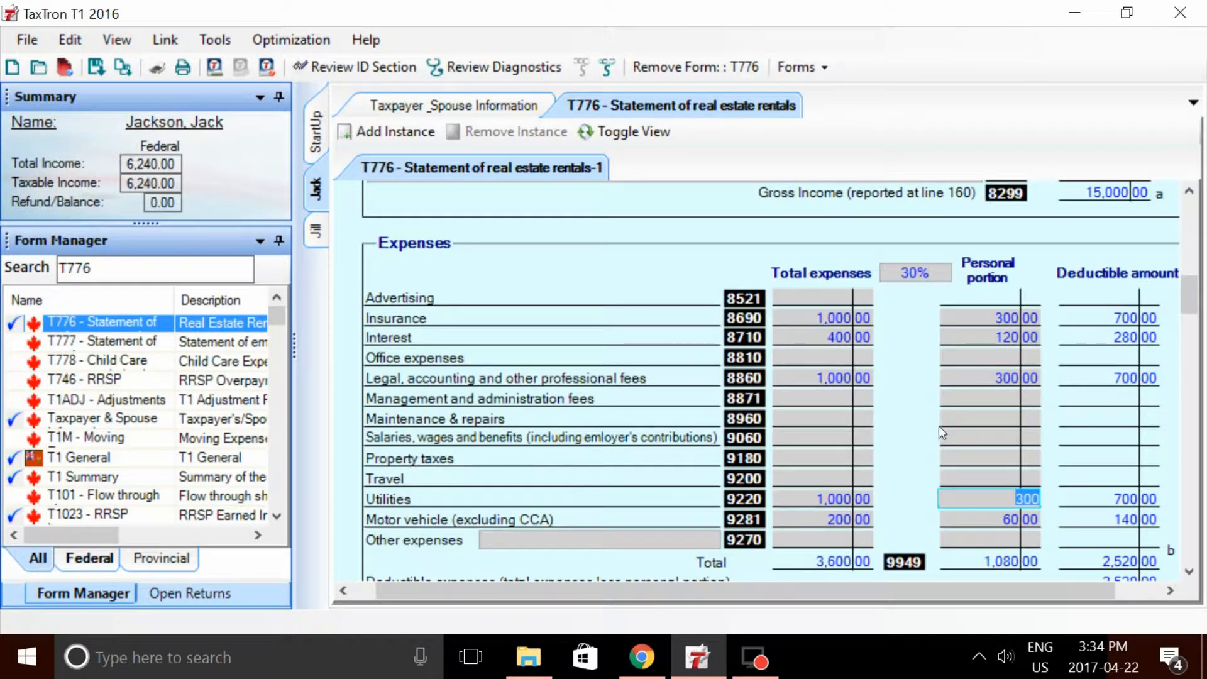
click(819, 458)
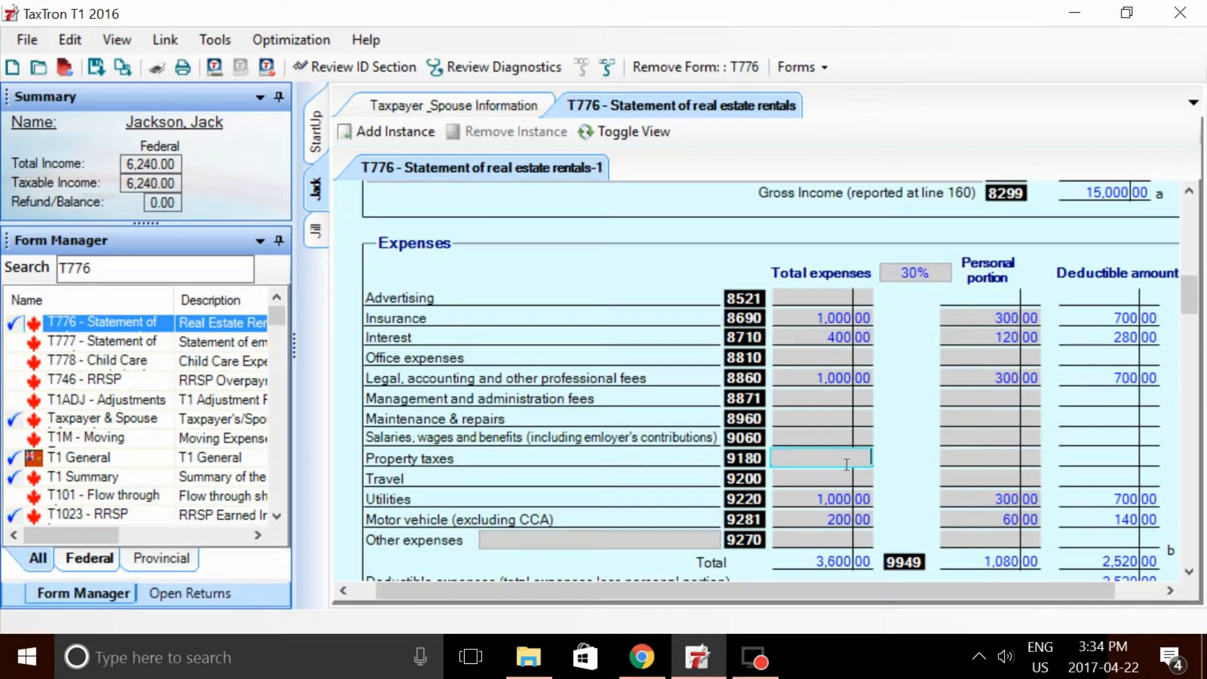
text(2500)
click(154, 268)
text(t4)
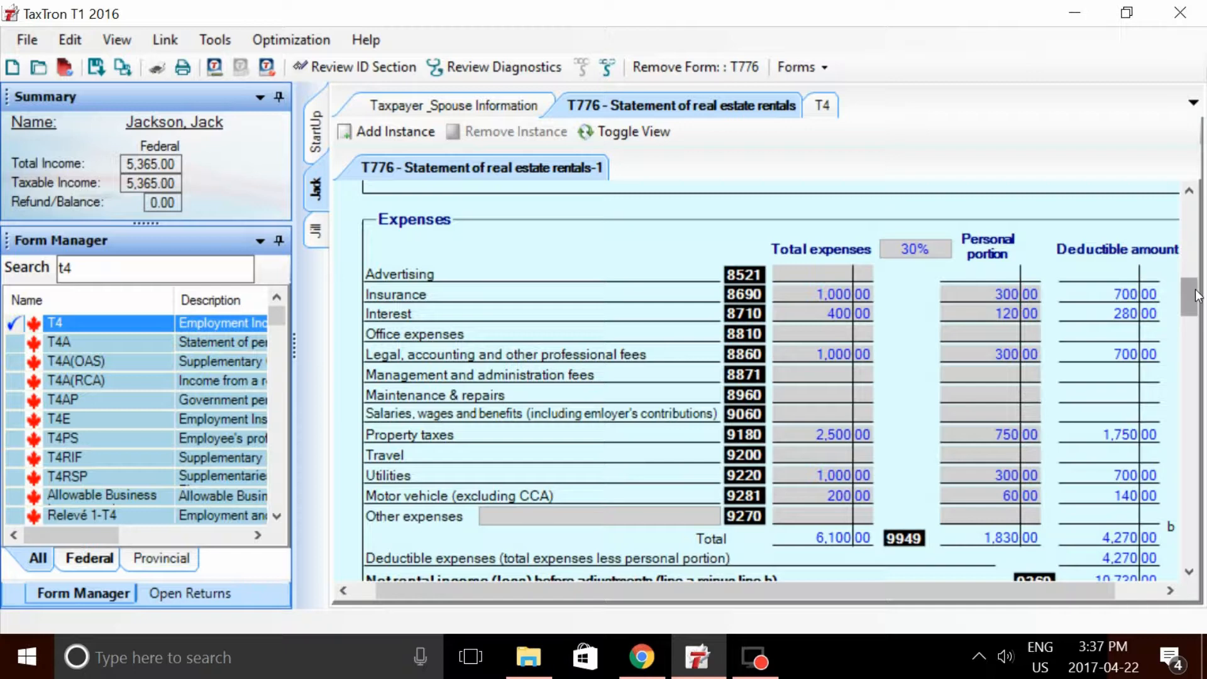
Enter maintenance and repairs of 20,000, producing a net rental loss of -1,635 on line 9946
scroll(down, 3)
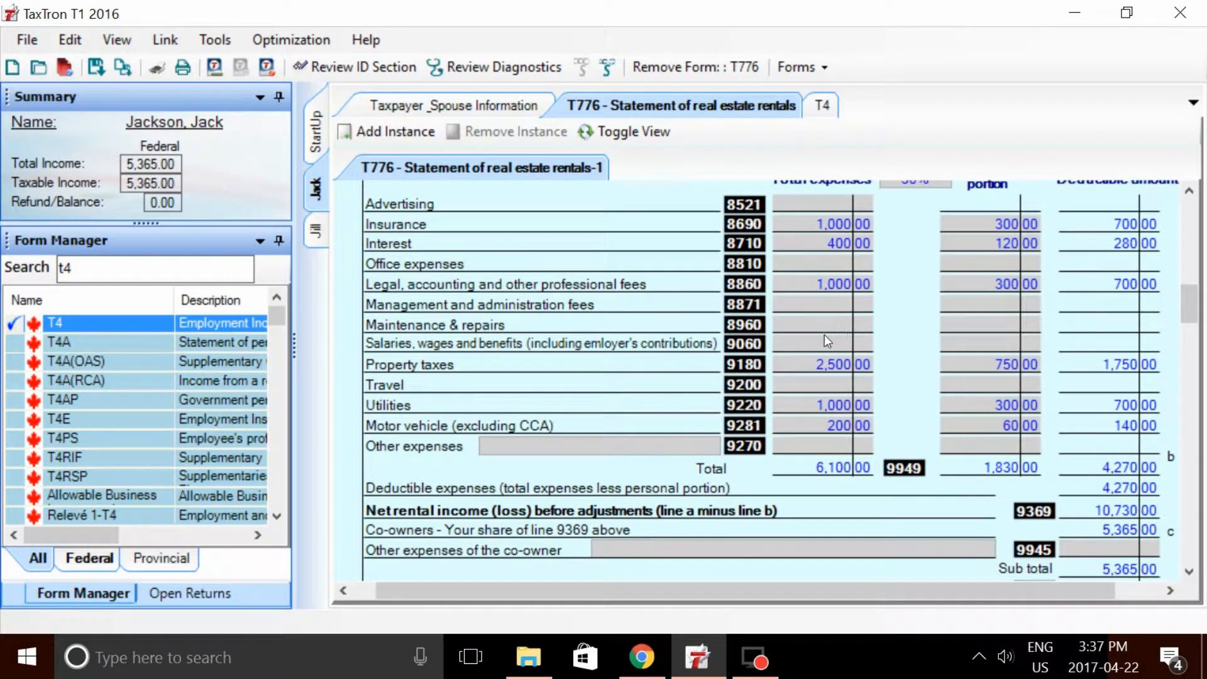
scroll(down, 3)
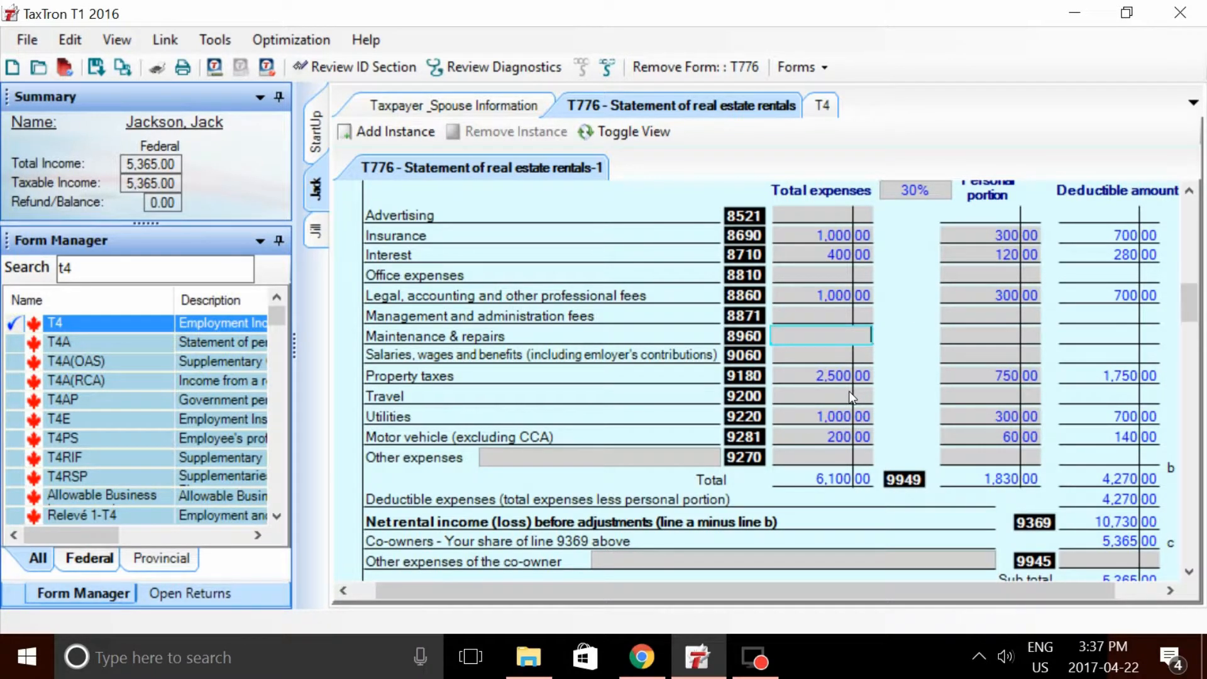
text(2)
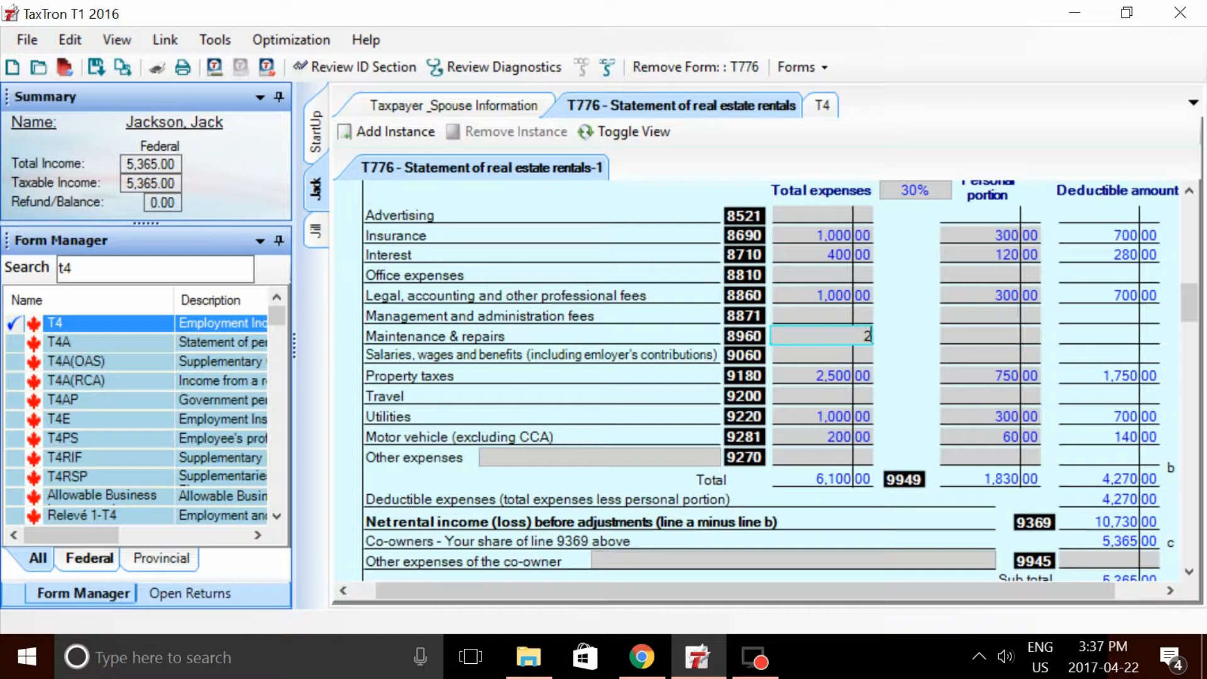
text(00)
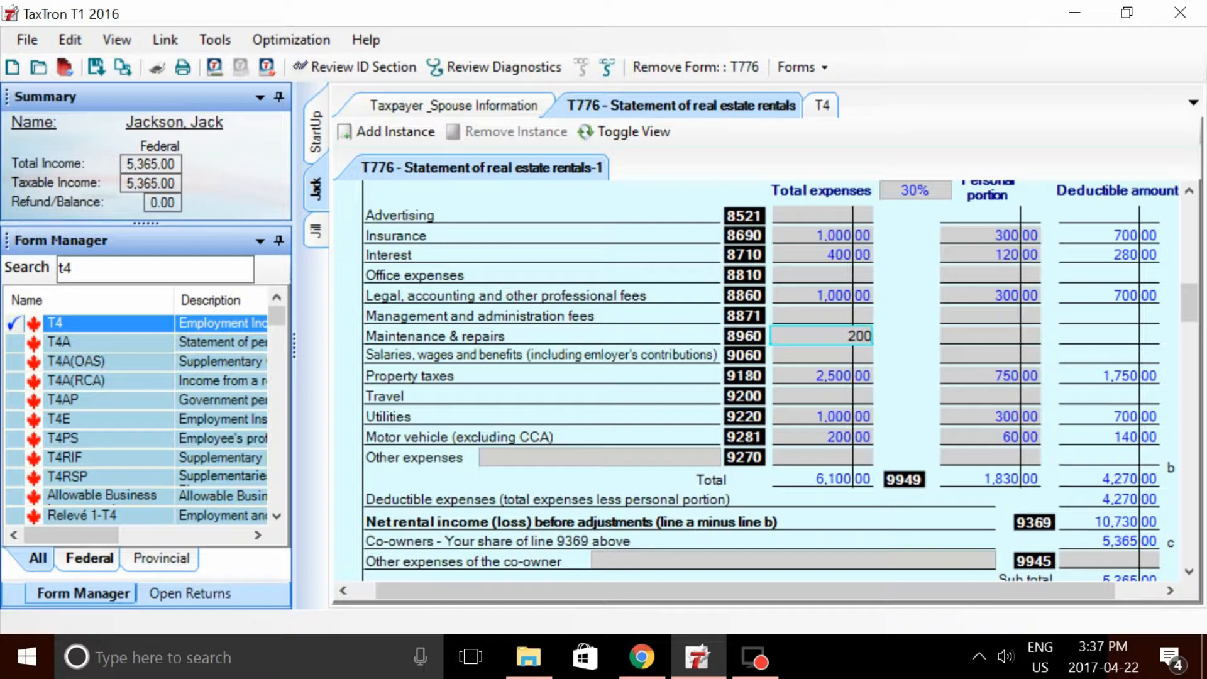
text(200000.00)
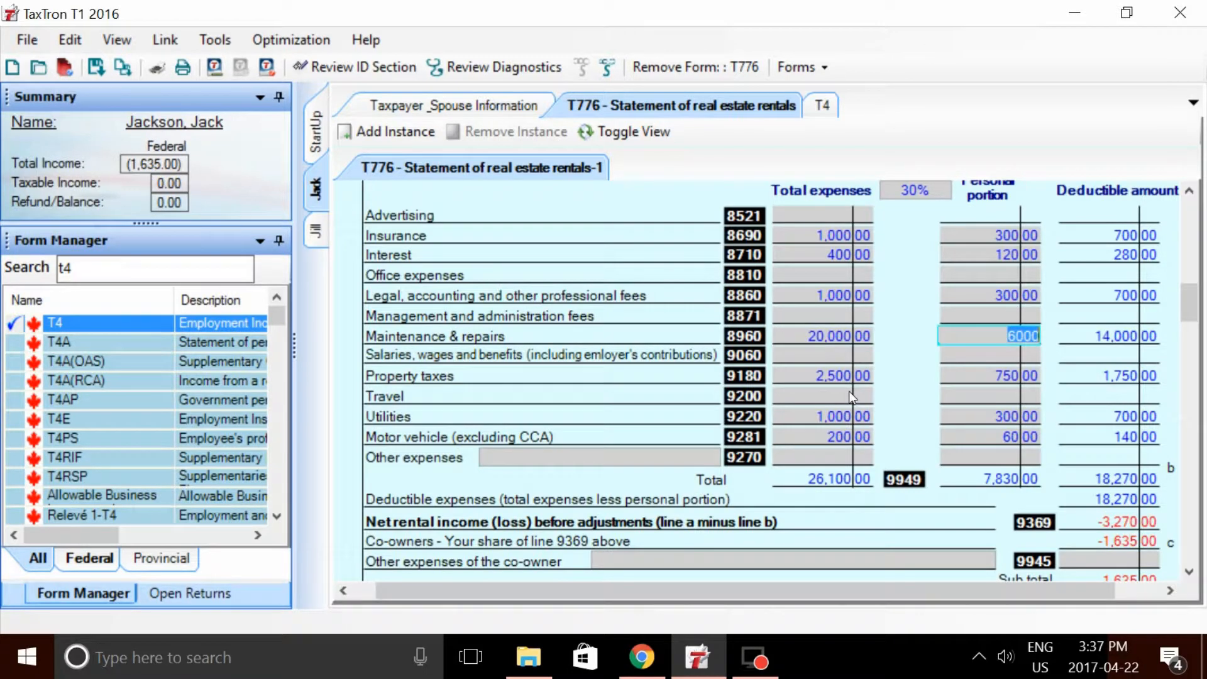
scroll(down, 3)
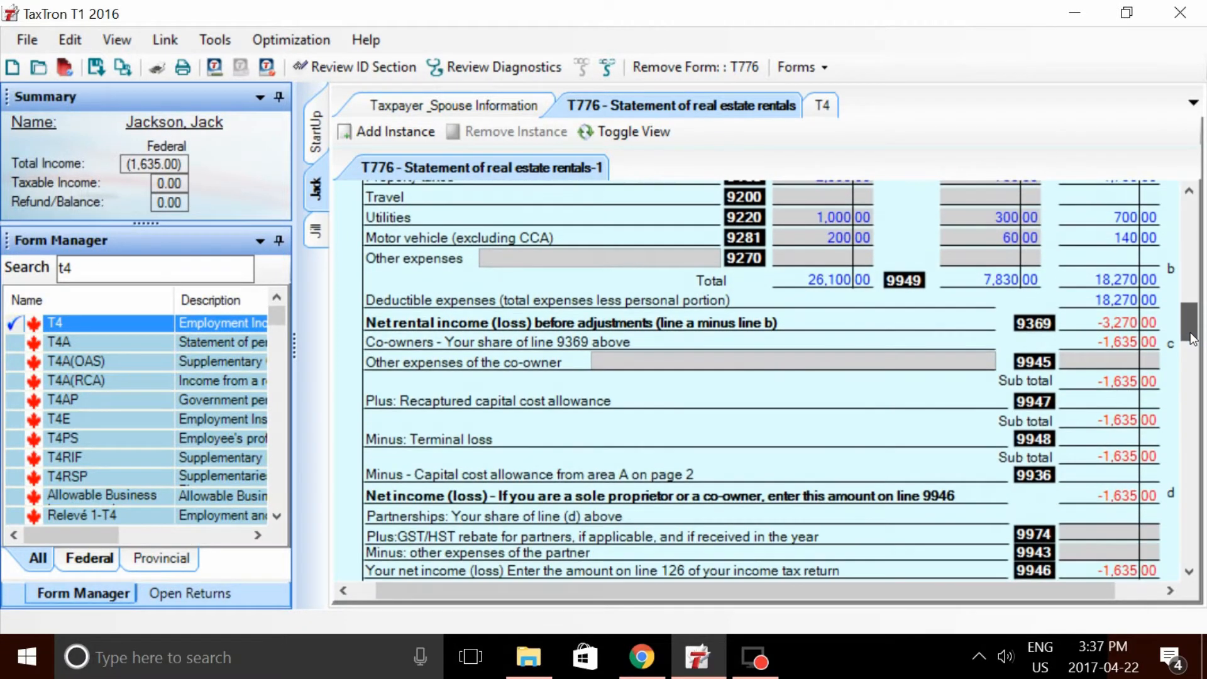
scroll(down, 3)
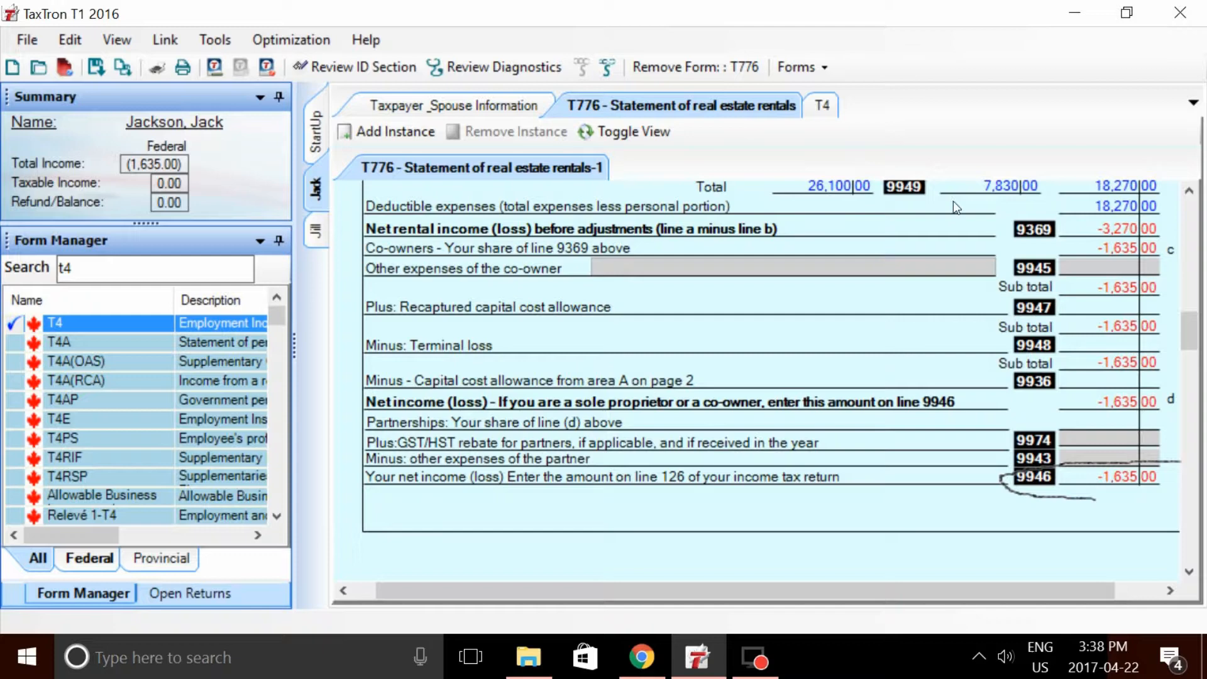
Report 1,635 employment income in box 14 of the T4 slip, zeroing total income, and search for the T1 General
click(820, 106)
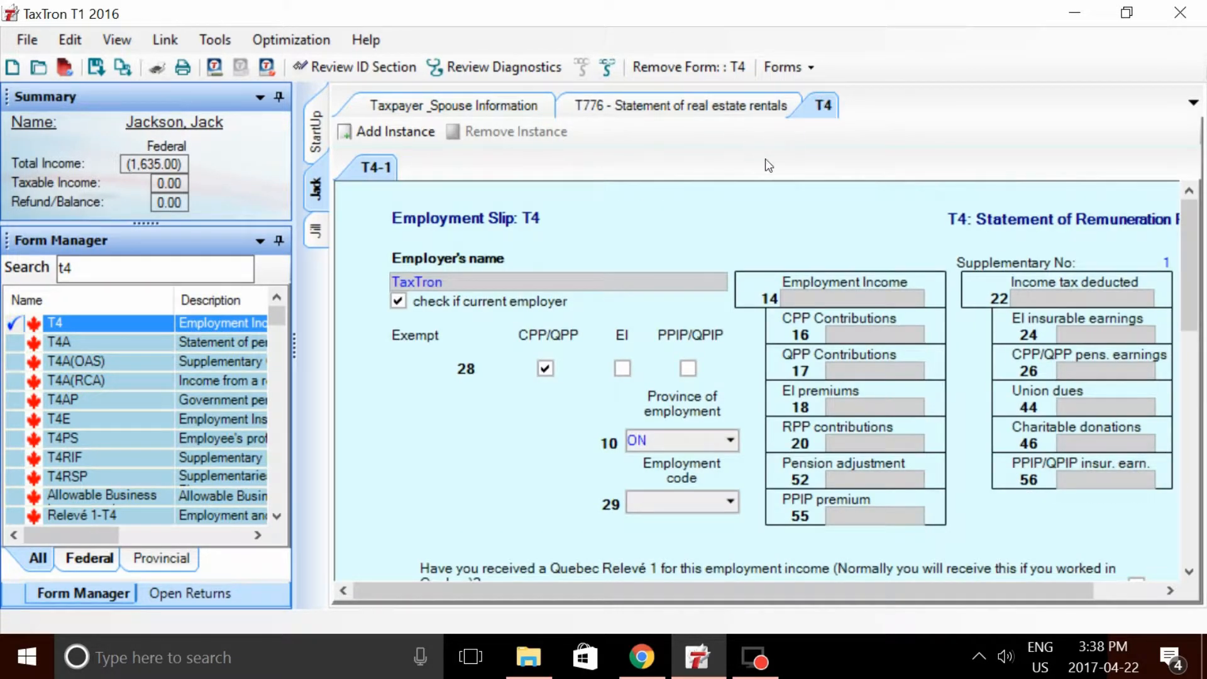
click(850, 299)
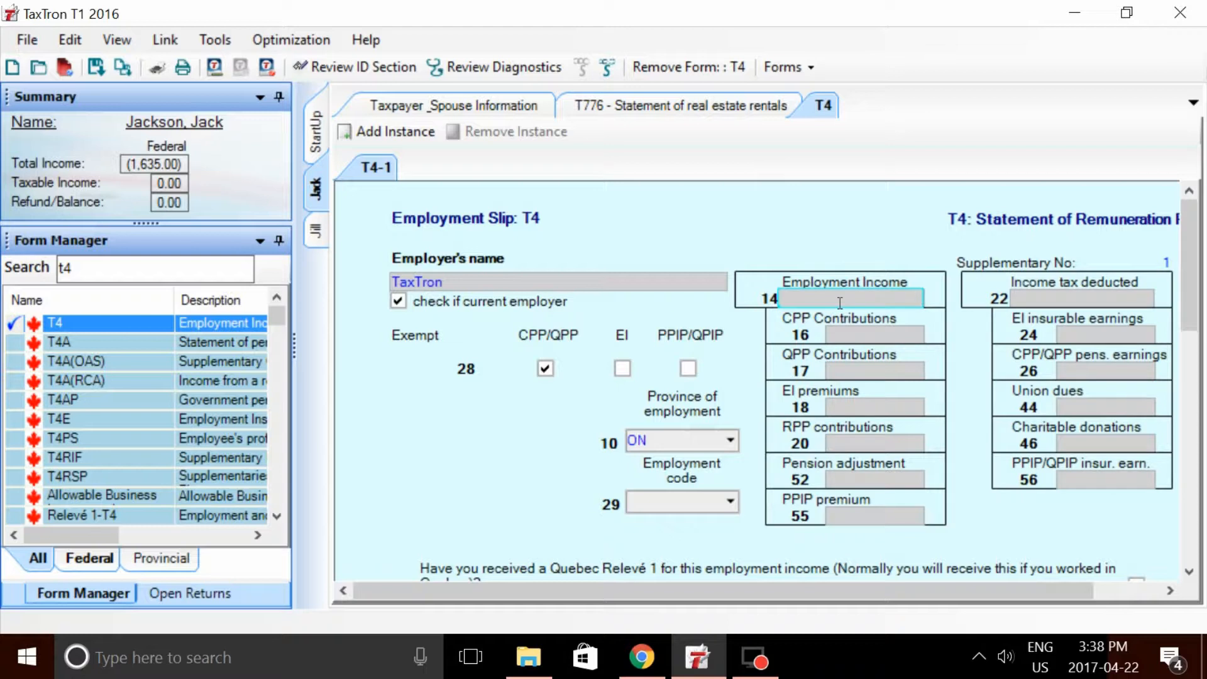
text(16)
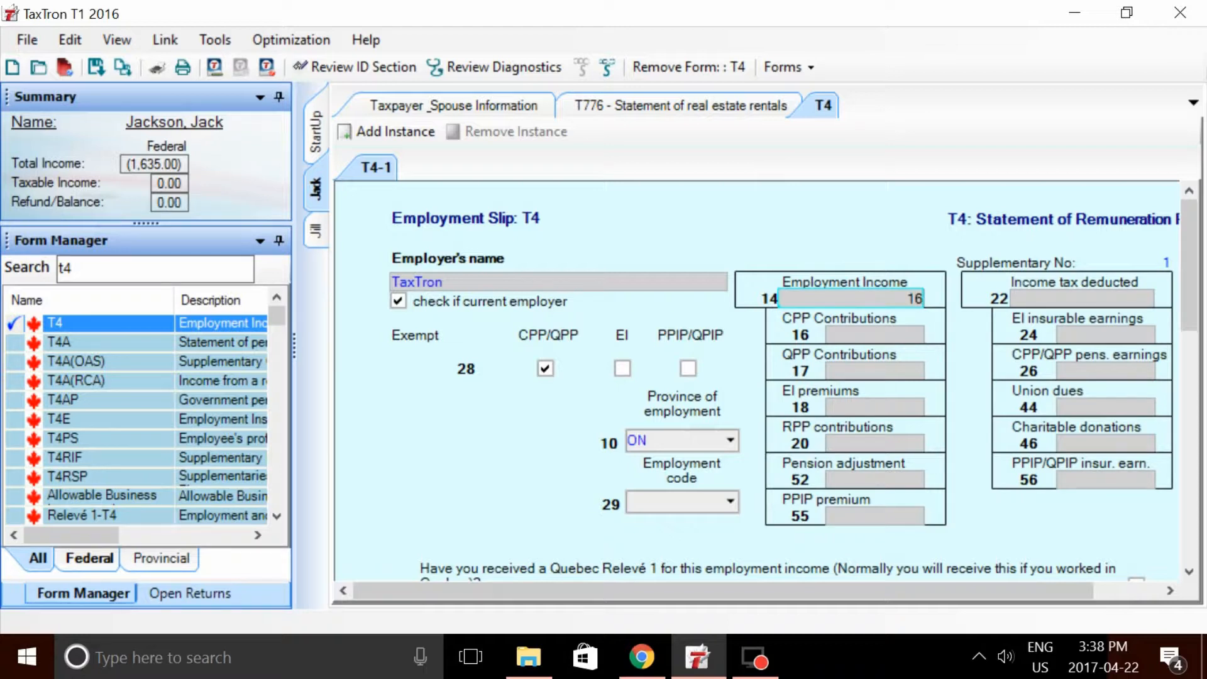
text(1635)
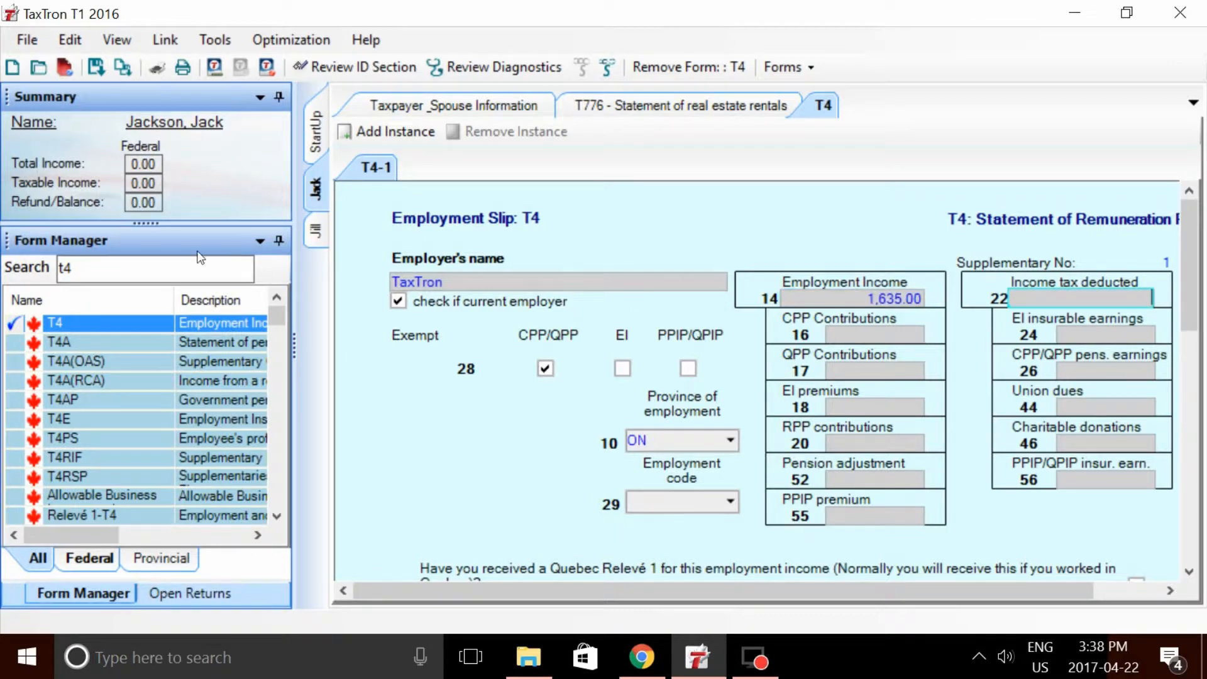
text(1)
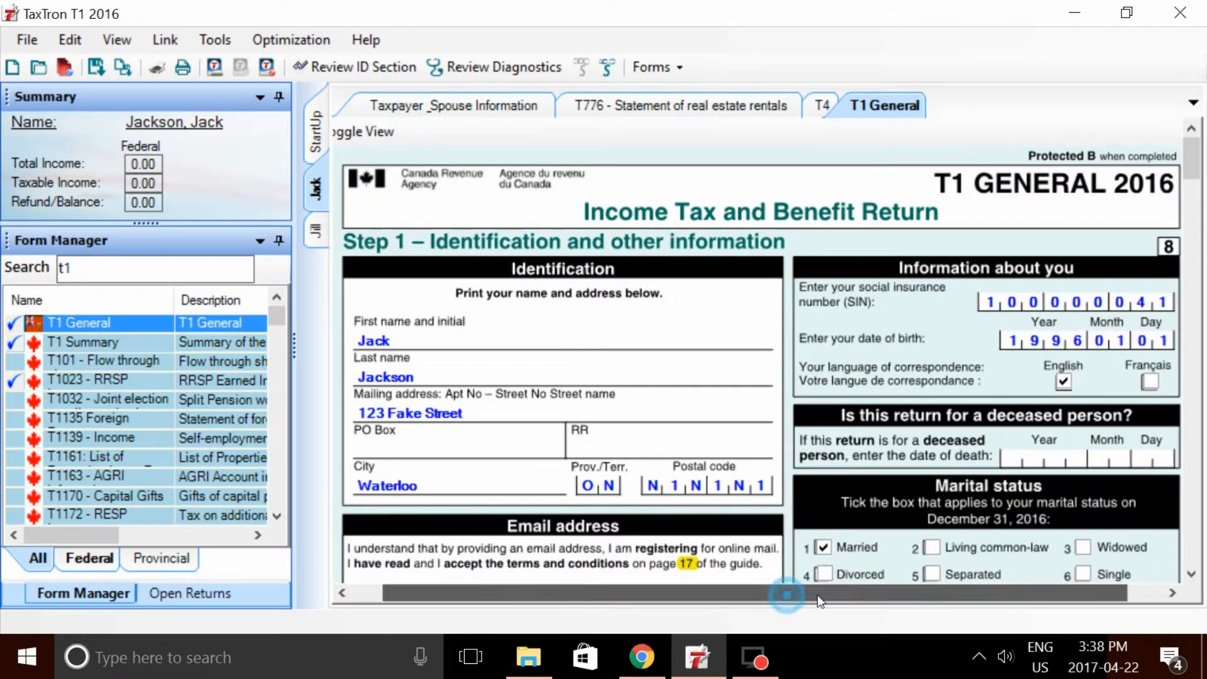
scroll(down, 3)
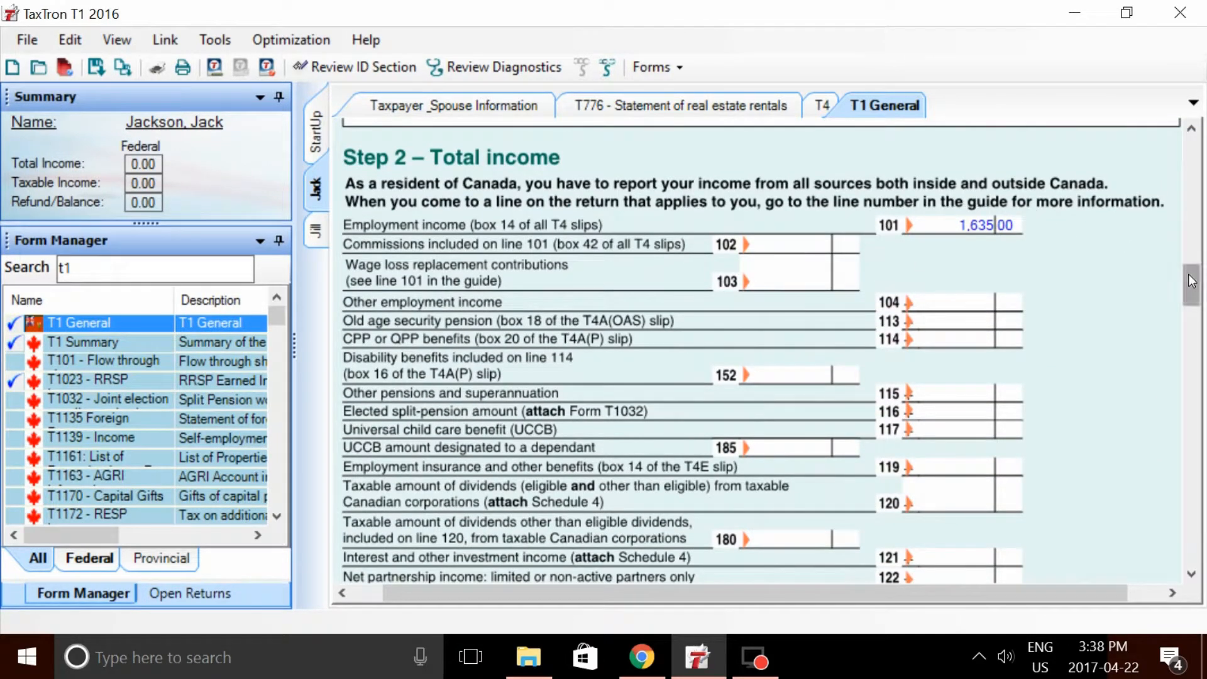
scroll(down, 3)
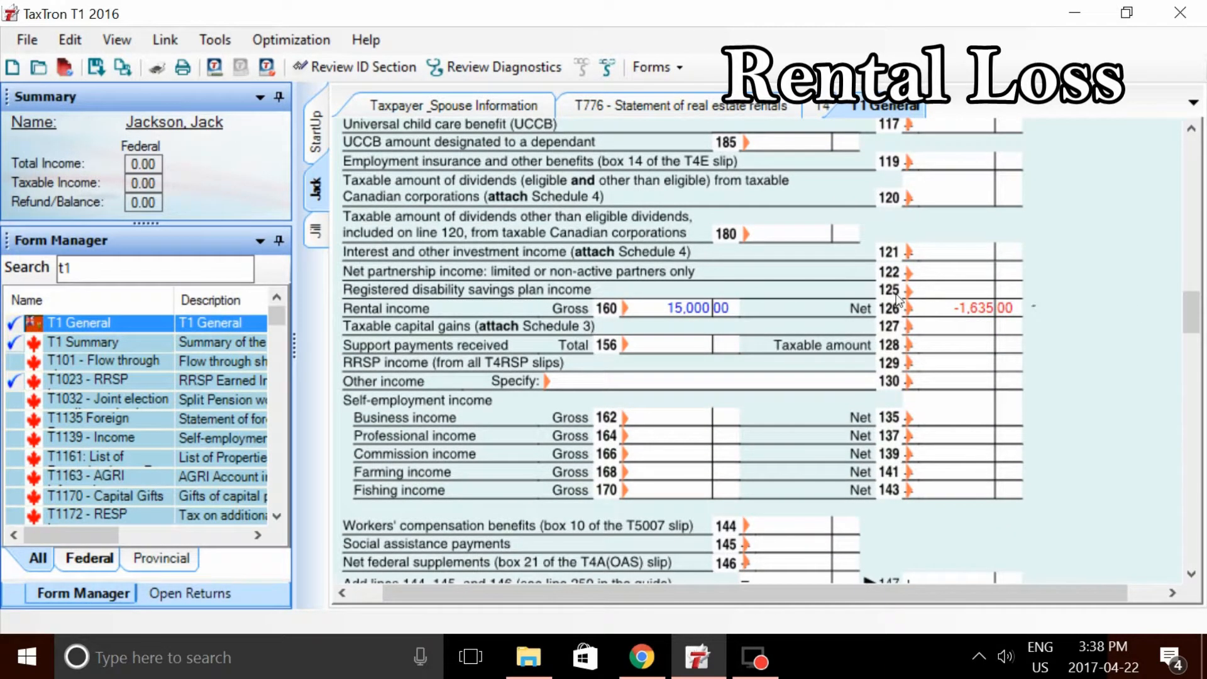
scroll(down, 3)
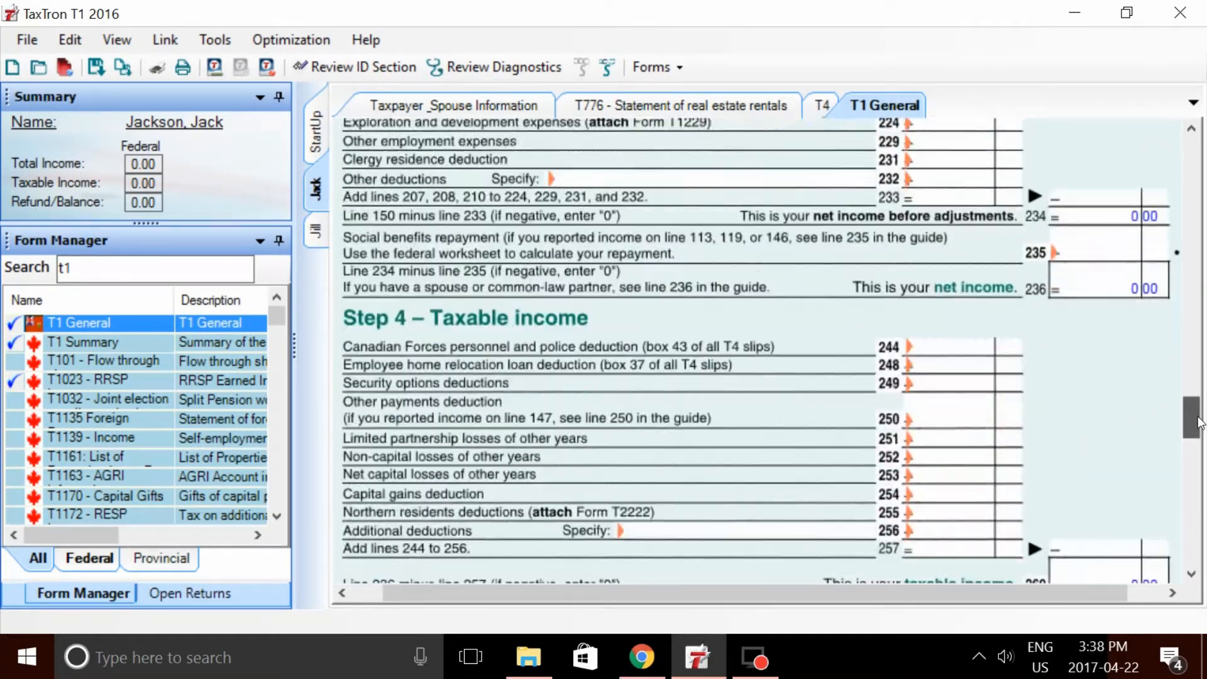
scroll(down, 3)
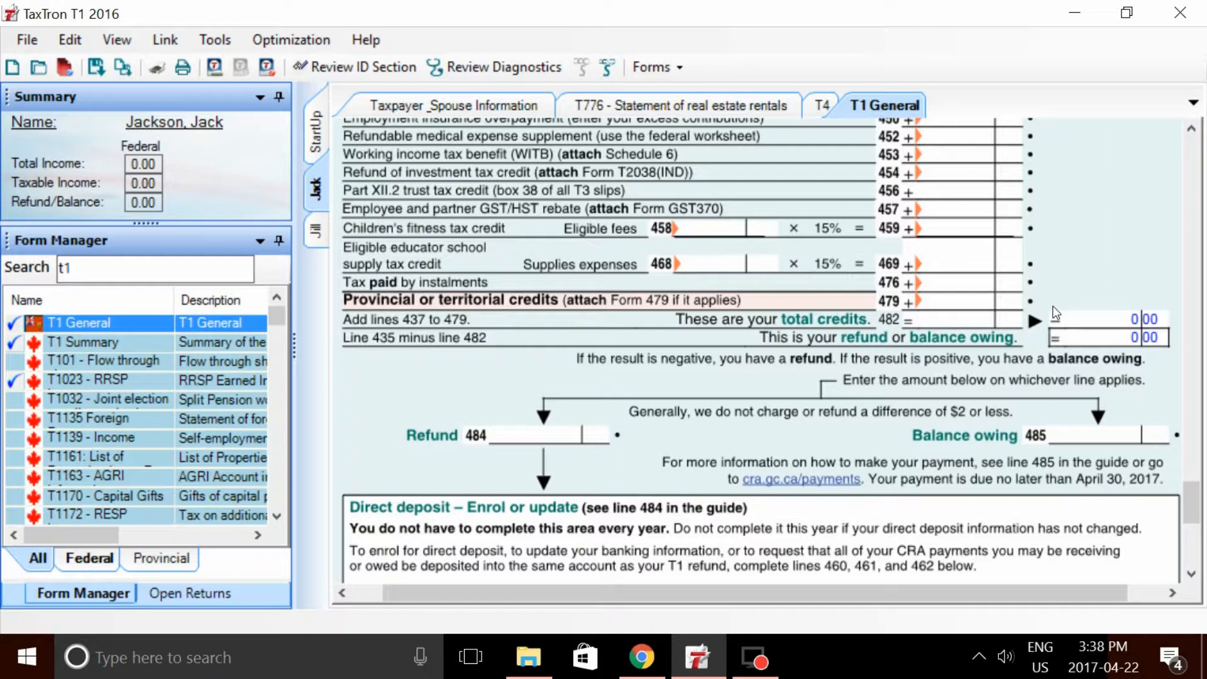
click(678, 106)
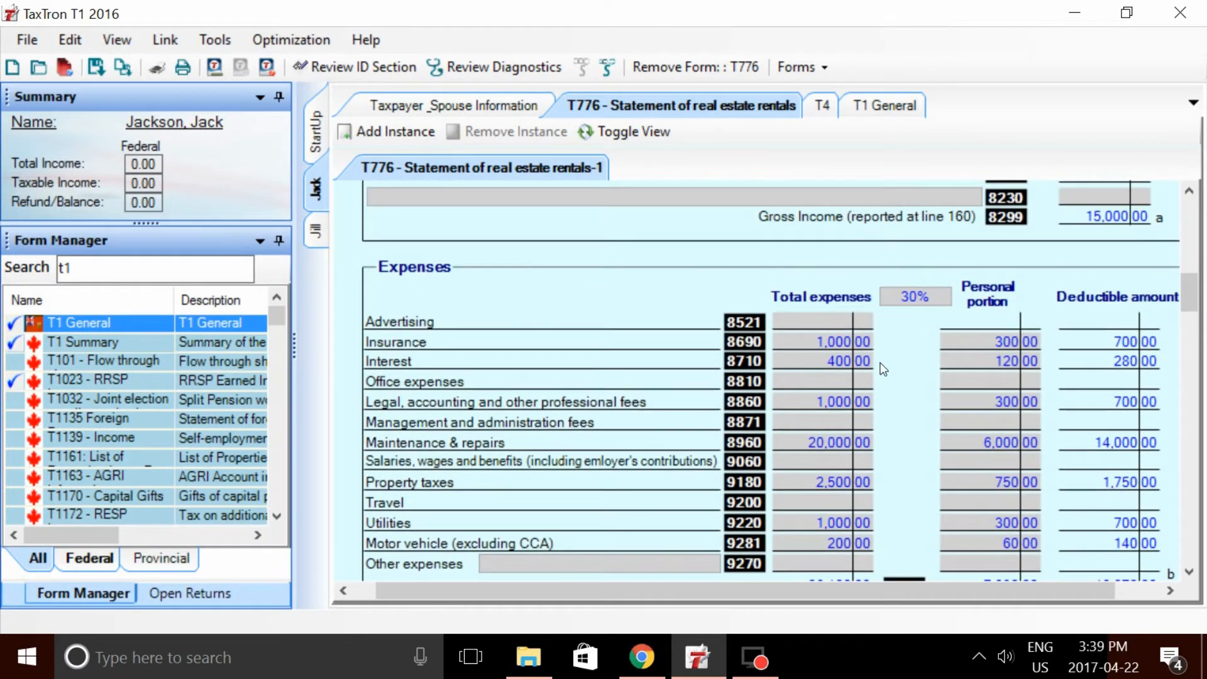
mouse_move(896, 323)
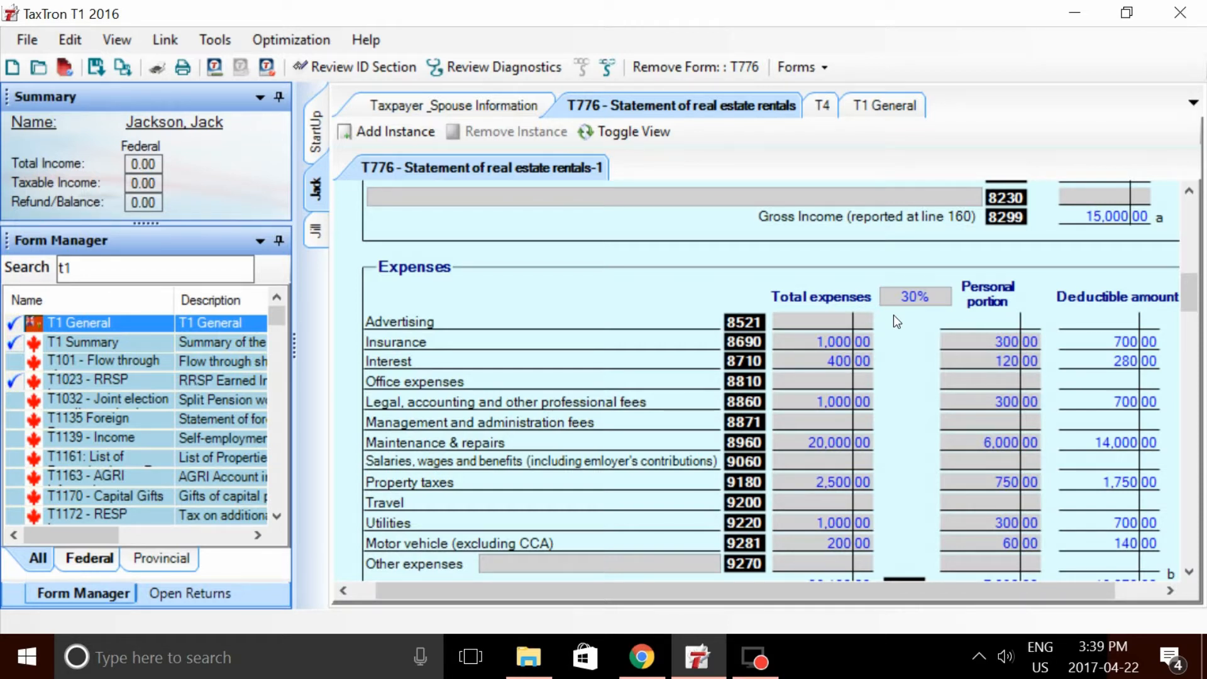
mouse_move(897, 339)
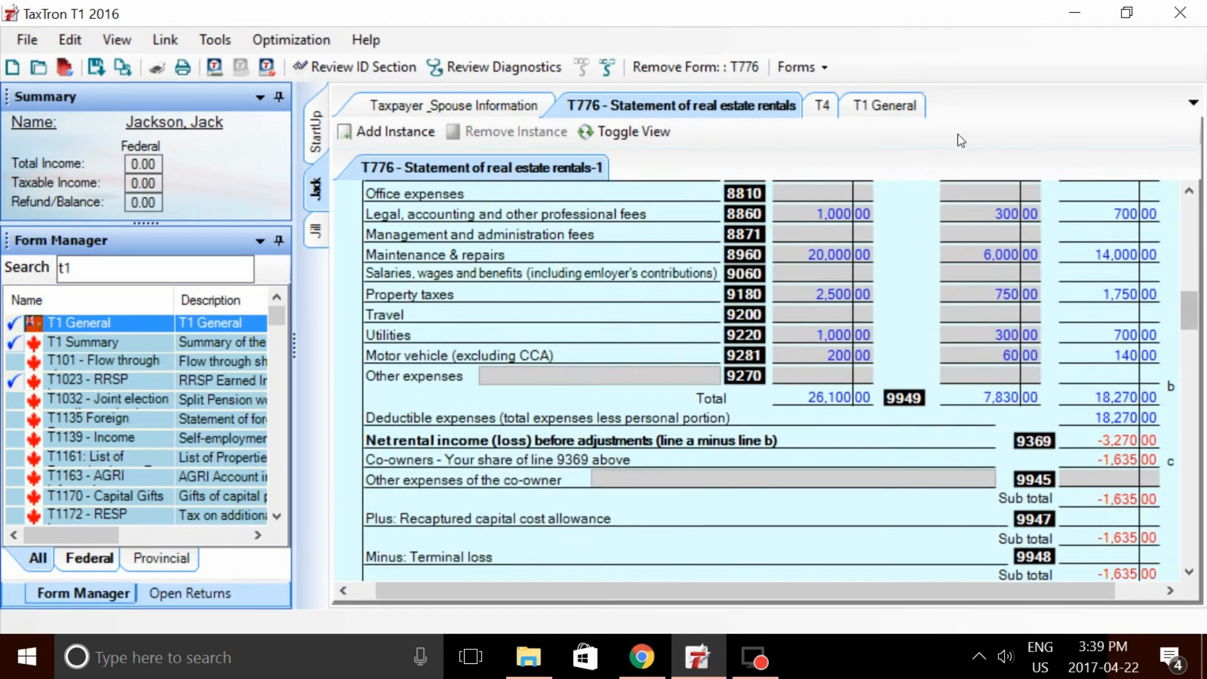
Return to the T1 General showing total payable and refund or balance owing of 0.00
click(882, 106)
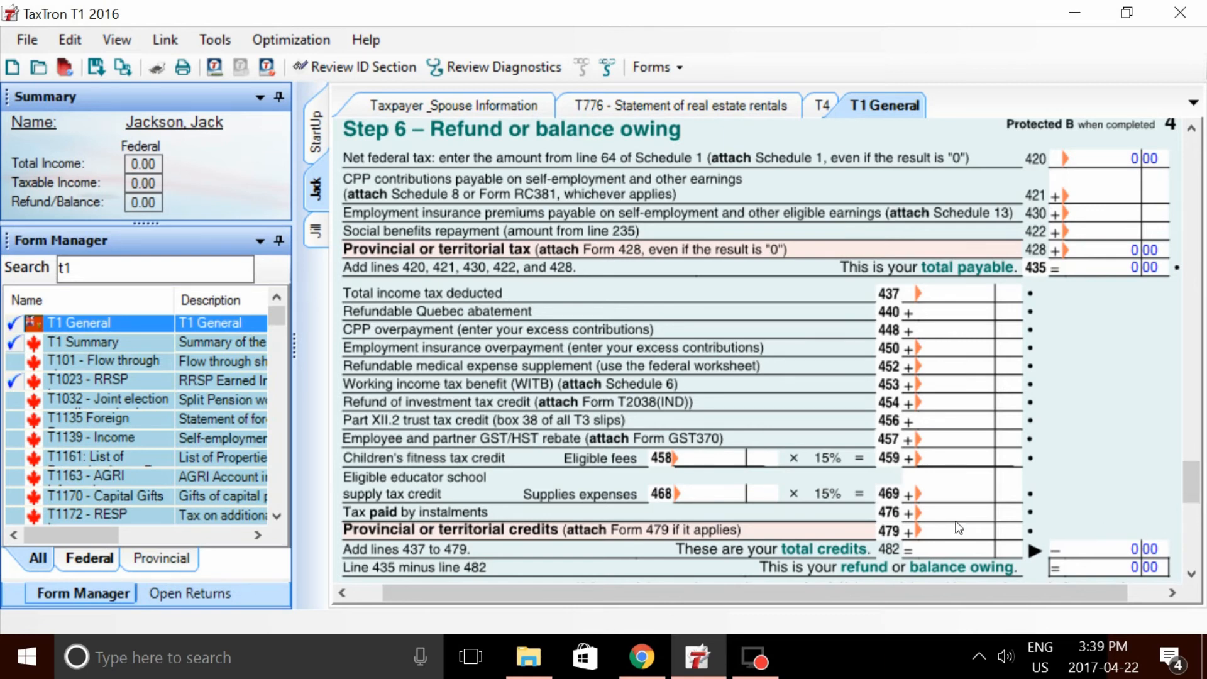
mouse_move(955, 521)
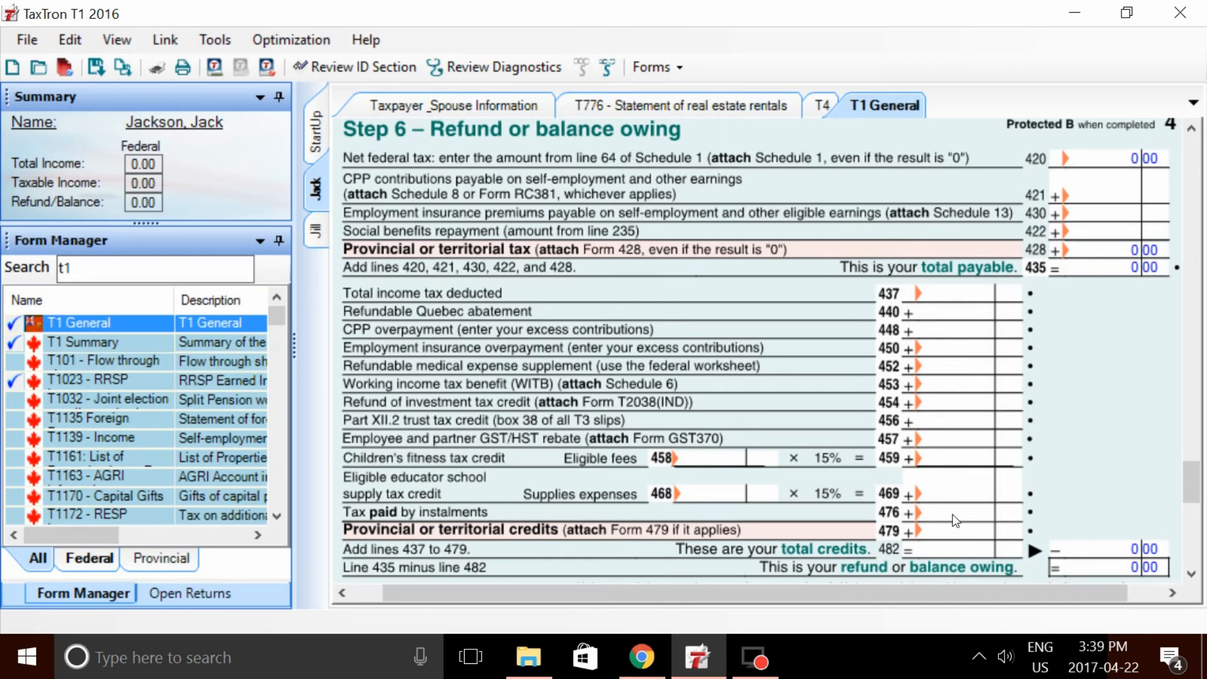